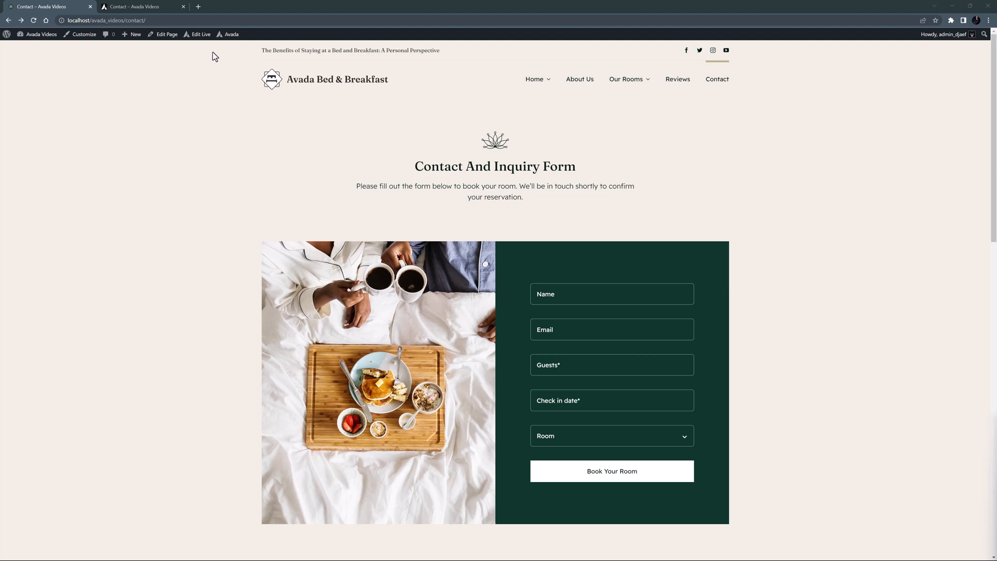
# Open the Avada Forms management area from the admin bar.
pyautogui.click(232, 35)
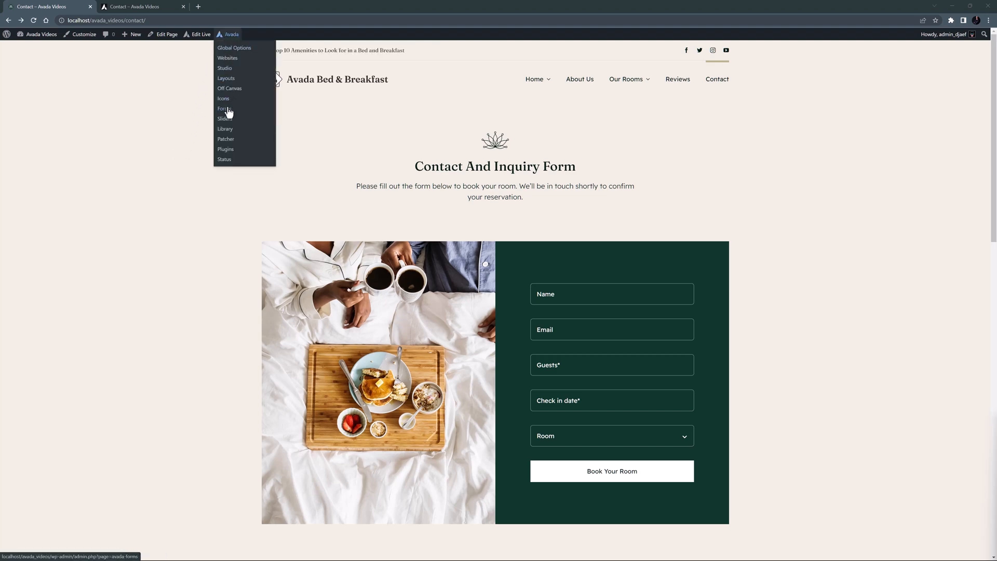
pyautogui.click(223, 109)
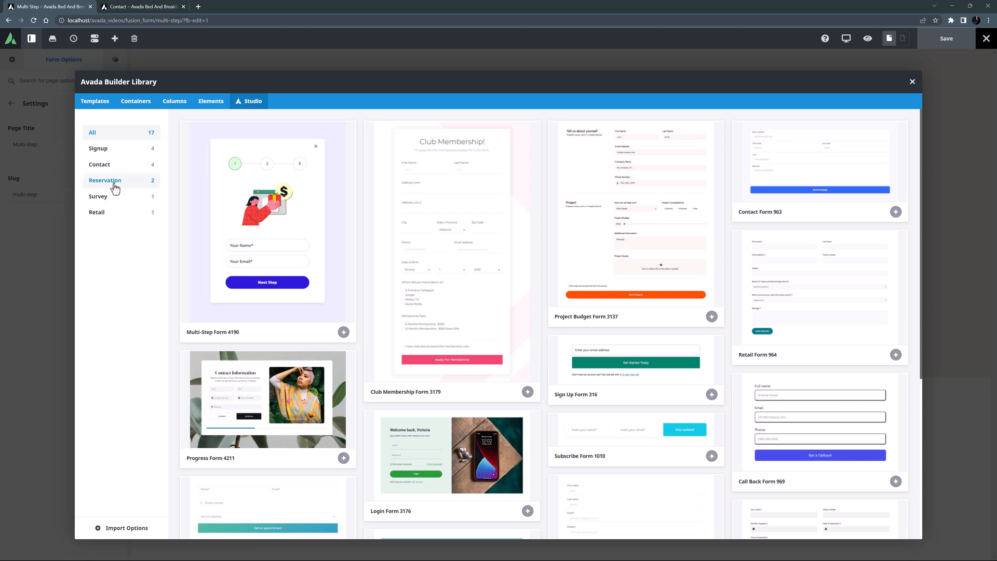
# Import Reservation Form 972 from the Reservation category using Local Colors & Typography.
pyautogui.click(105, 181)
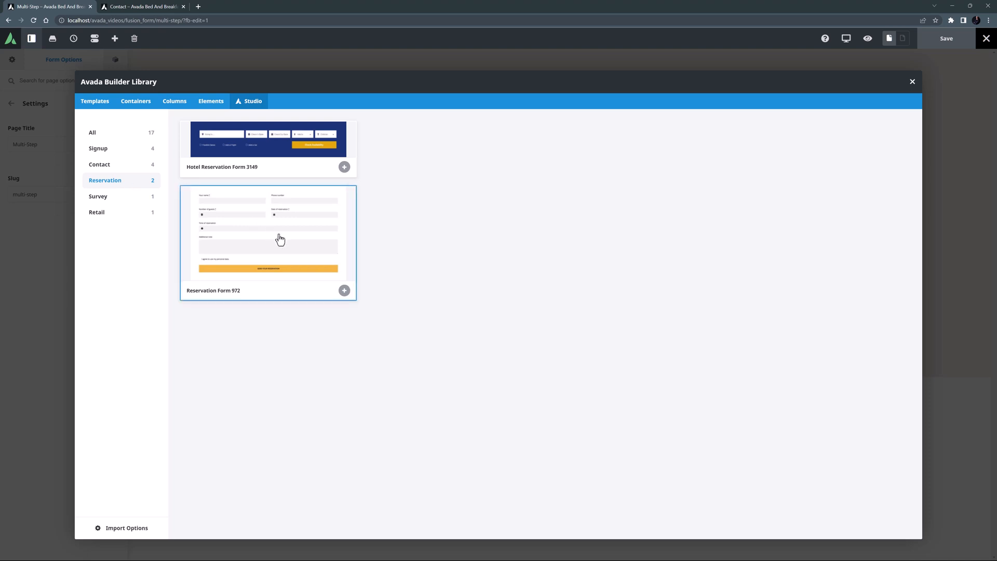
pyautogui.click(281, 239)
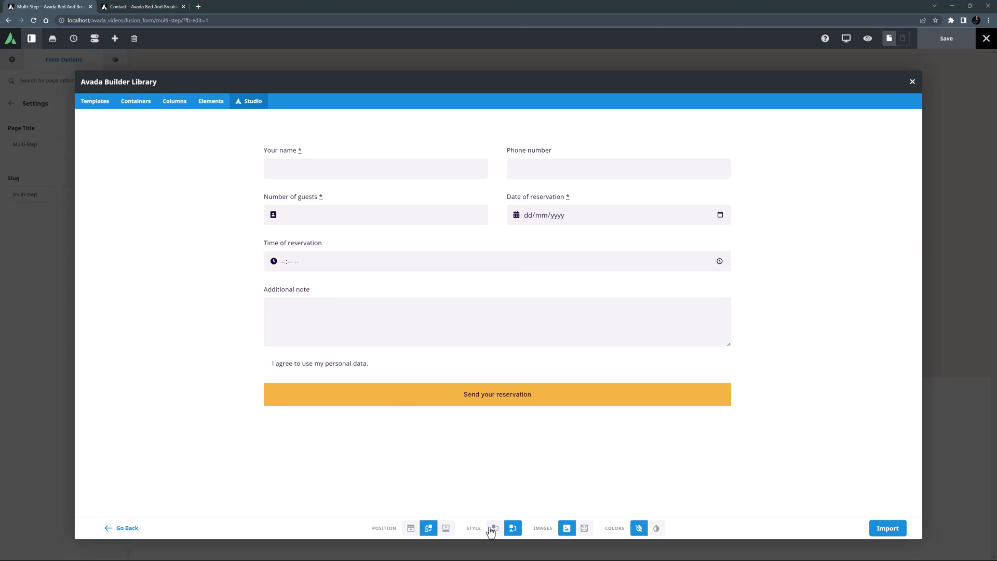
pyautogui.click(494, 528)
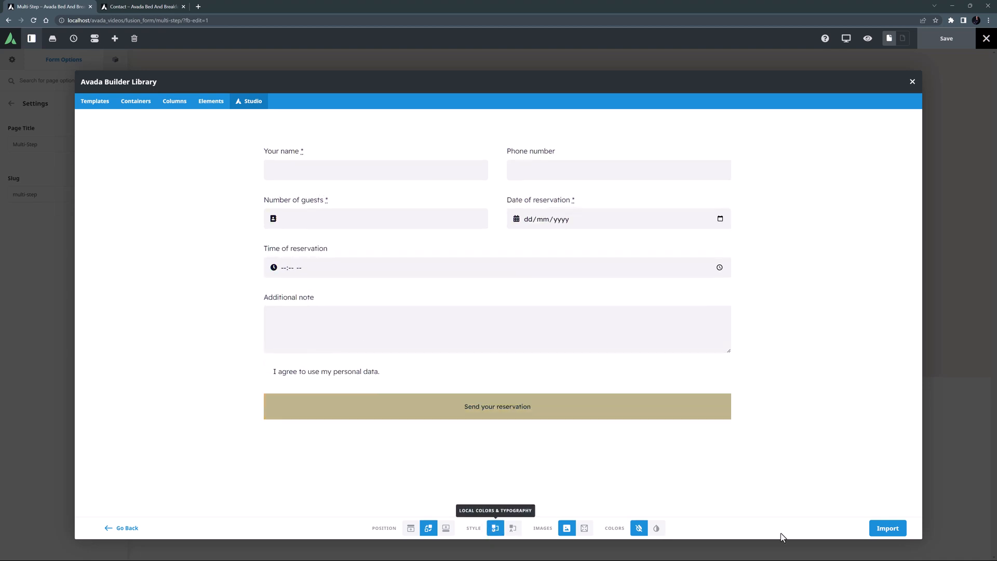
pyautogui.click(888, 528)
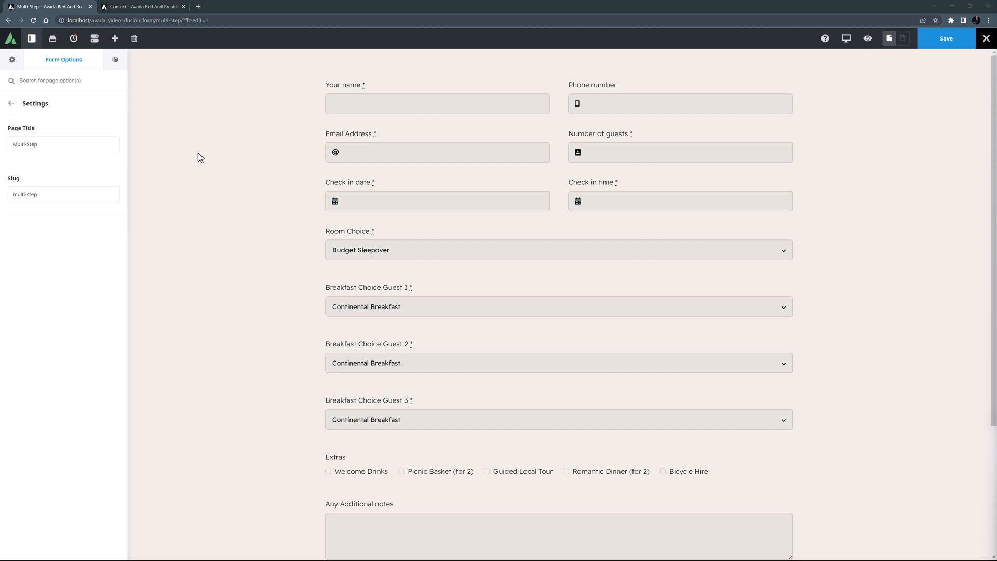
pyautogui.moveTo(243, 187)
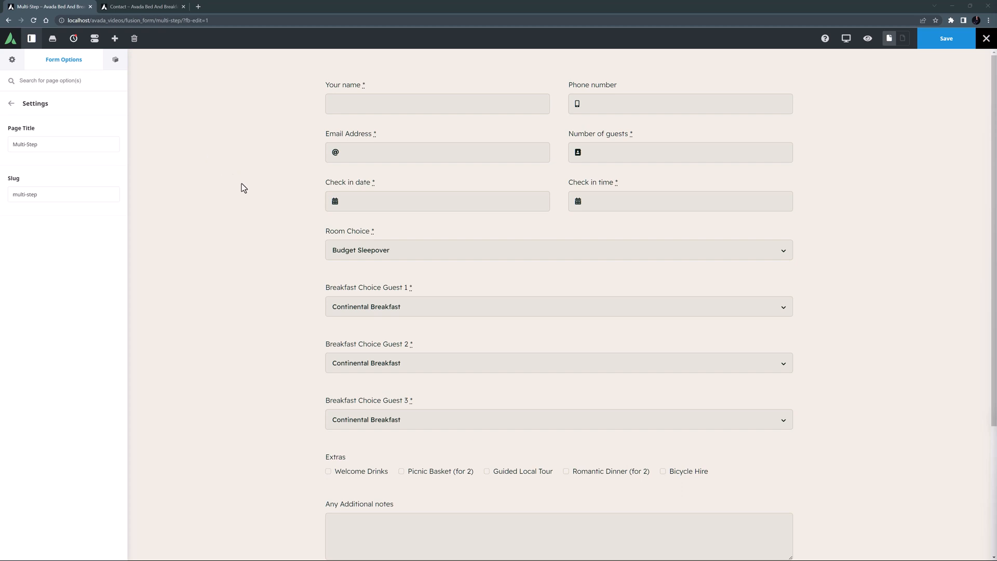
pyautogui.moveTo(242, 193)
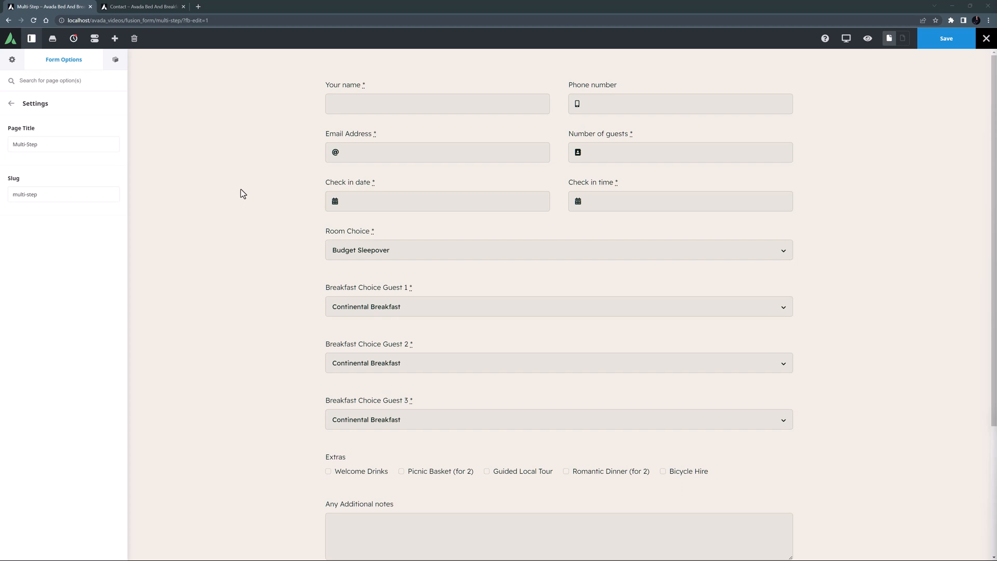
# Show the Navigator outline listing the Details, Choices, Extras and Finalize sections.
pyautogui.click(36, 59)
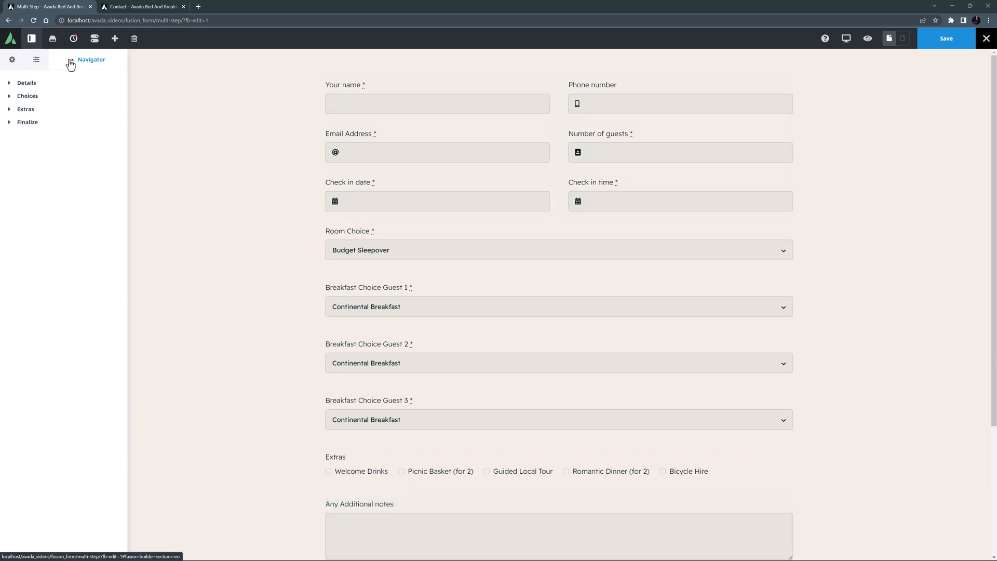
pyautogui.moveTo(73, 64)
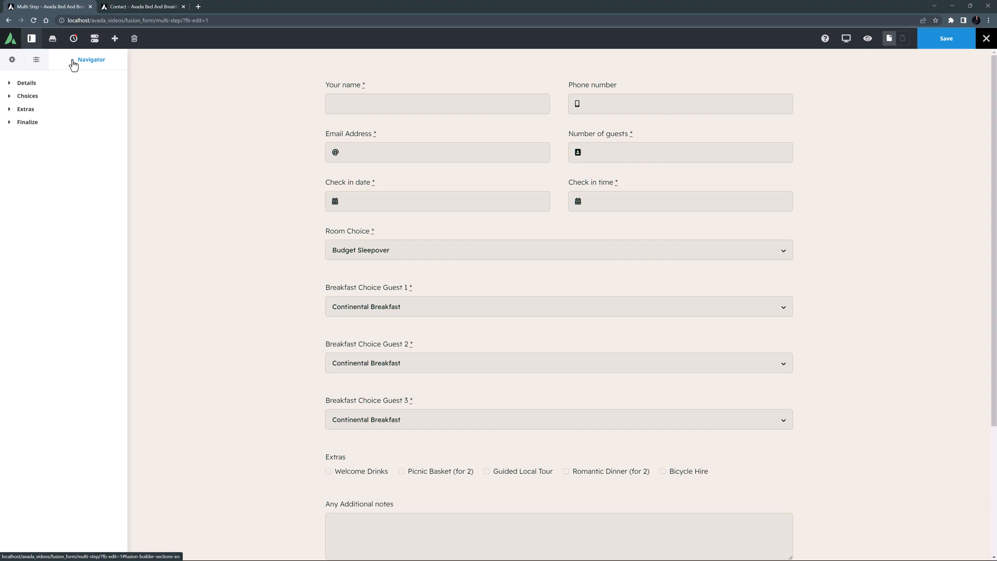
pyautogui.moveTo(590, 188)
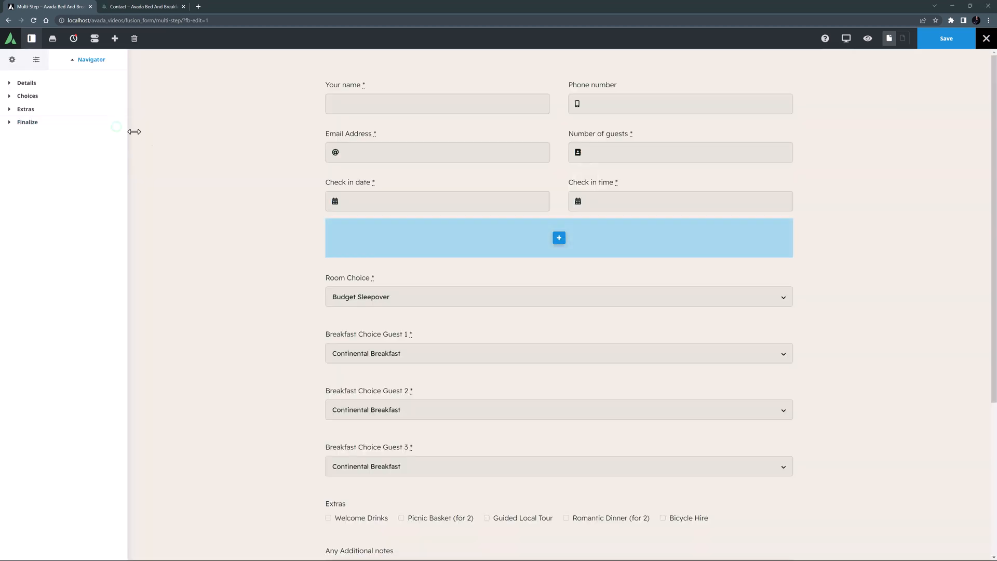
# Relabel the submit button moved below the check-in fields as 'Next Step'.
pyautogui.scroll(-3)
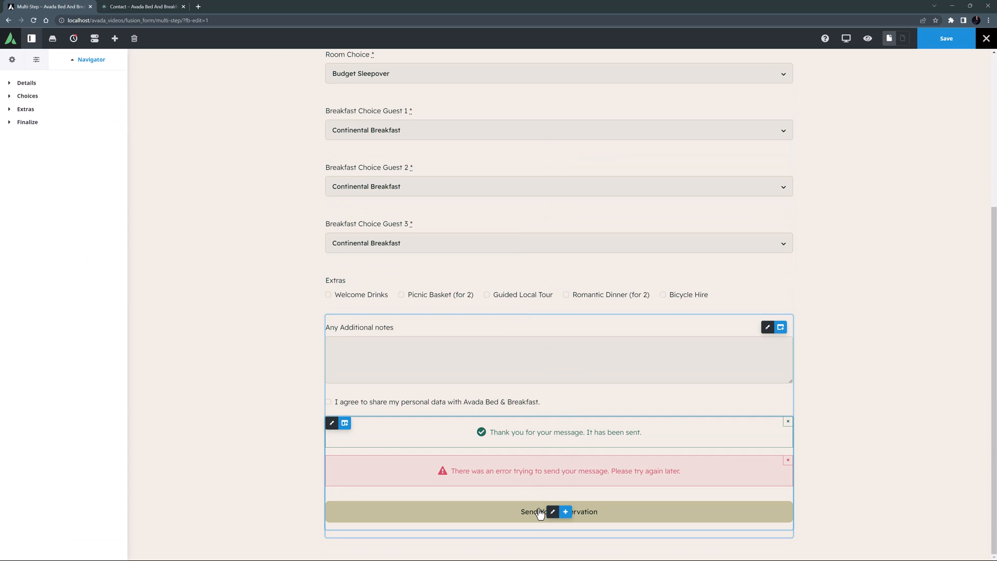
pyautogui.moveTo(524, 512)
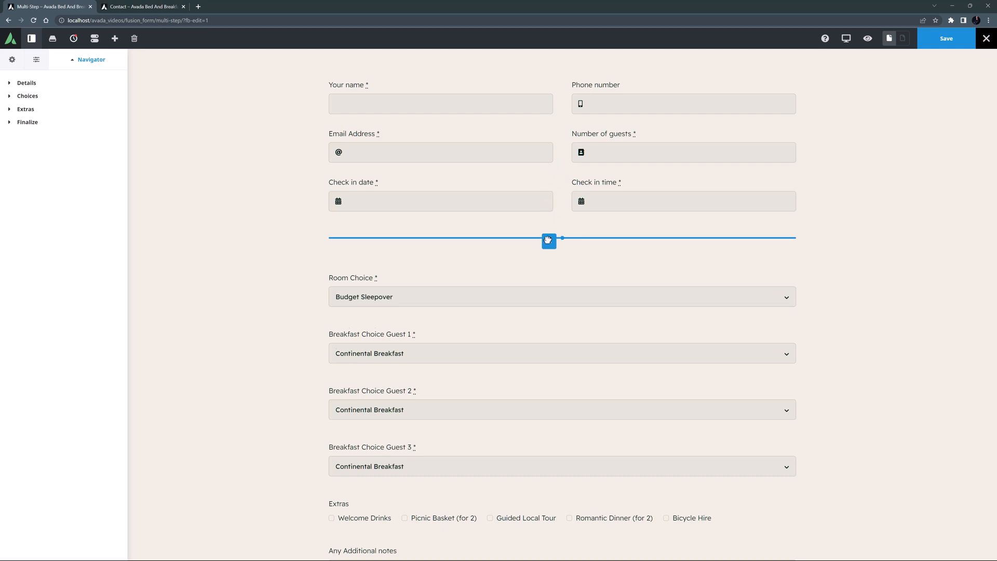
pyautogui.click(549, 241)
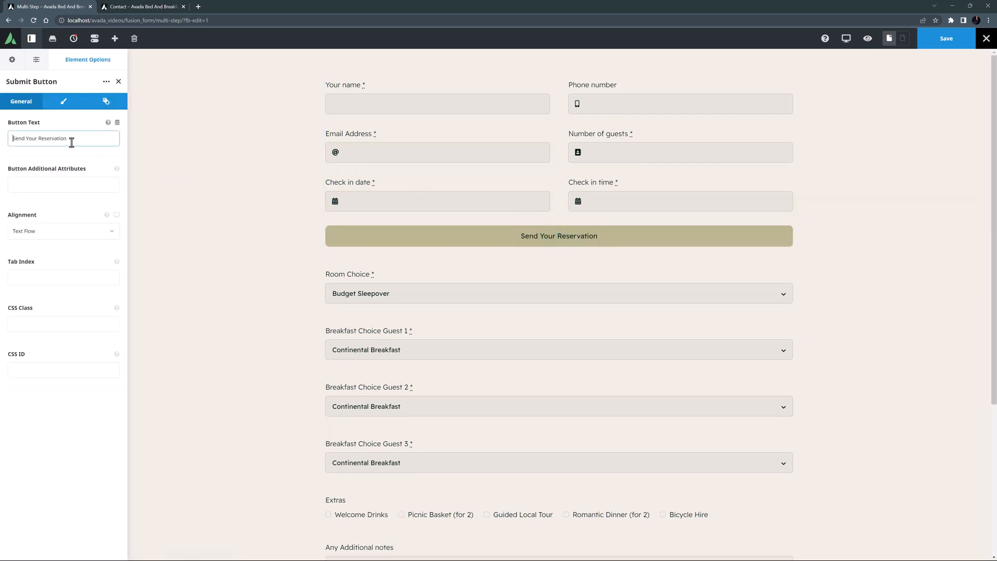
pyautogui.write('Next Step')
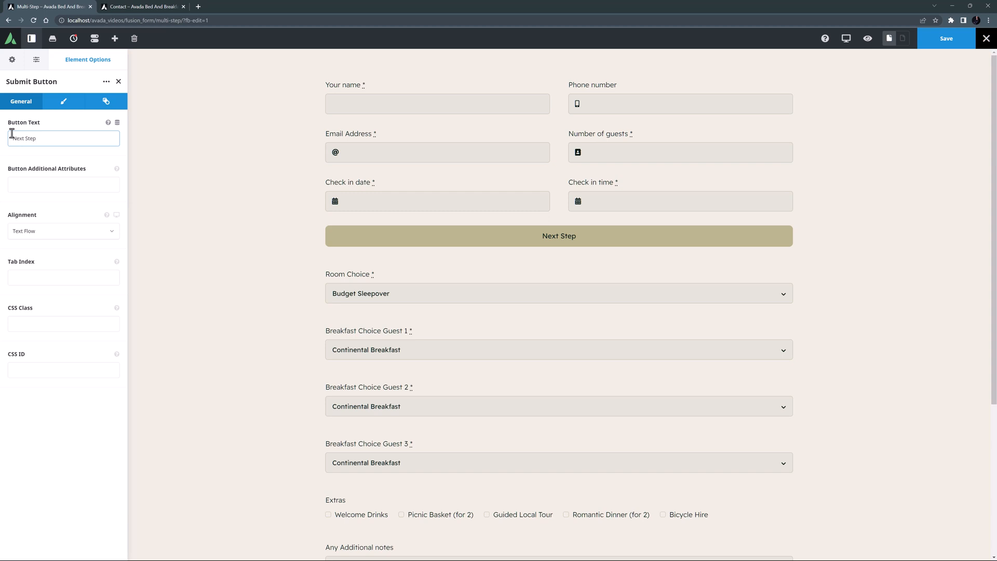
pyautogui.click(63, 138)
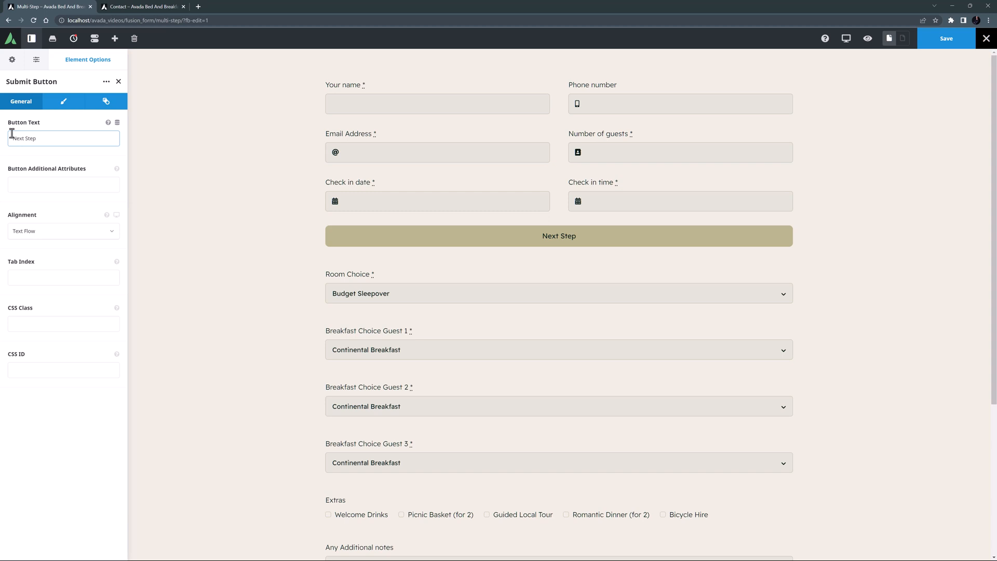
pyautogui.moveTo(780, 86)
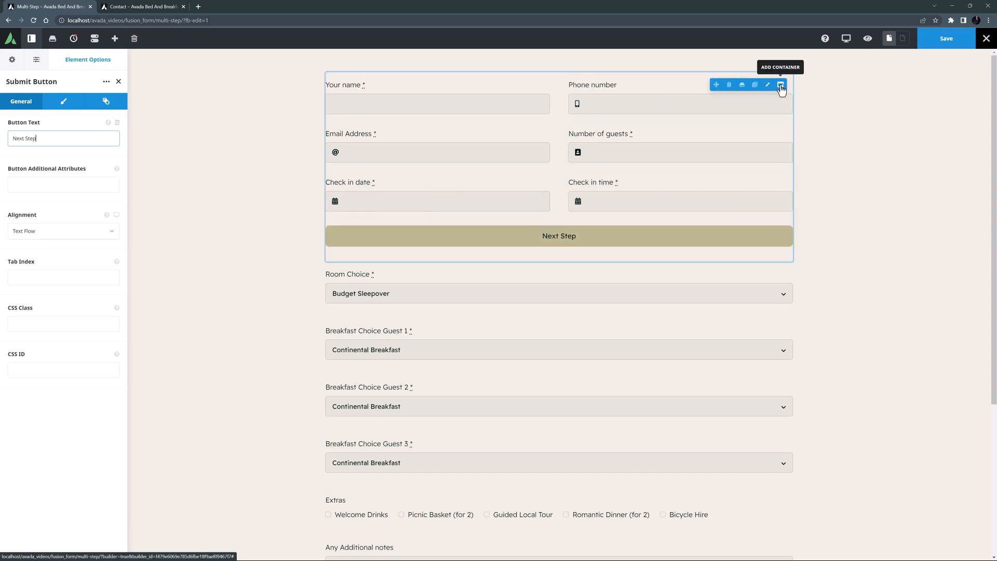
# Insert a Form Step container titled 'Step 1 - Details' with a people icon.
pyautogui.click(781, 85)
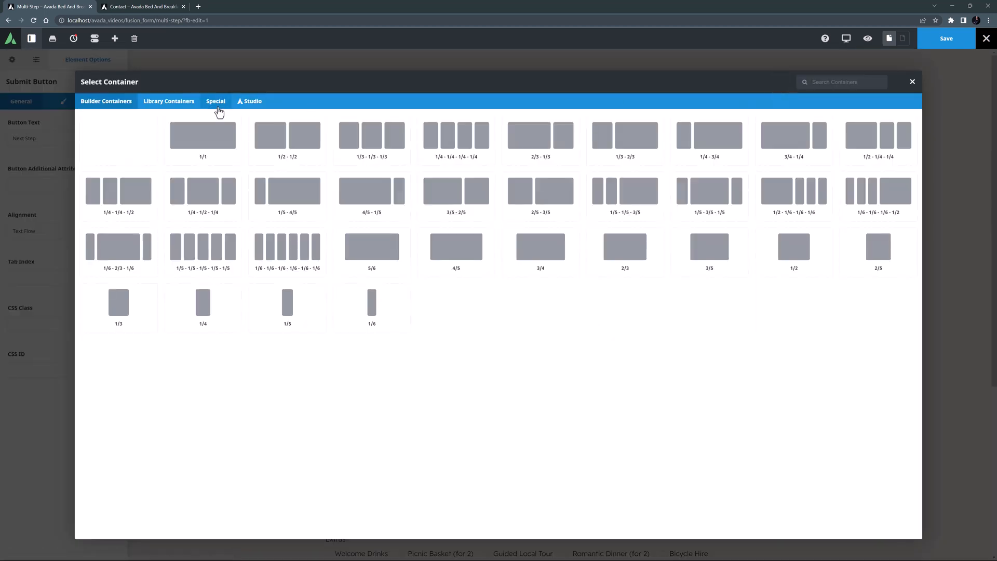
pyautogui.click(216, 101)
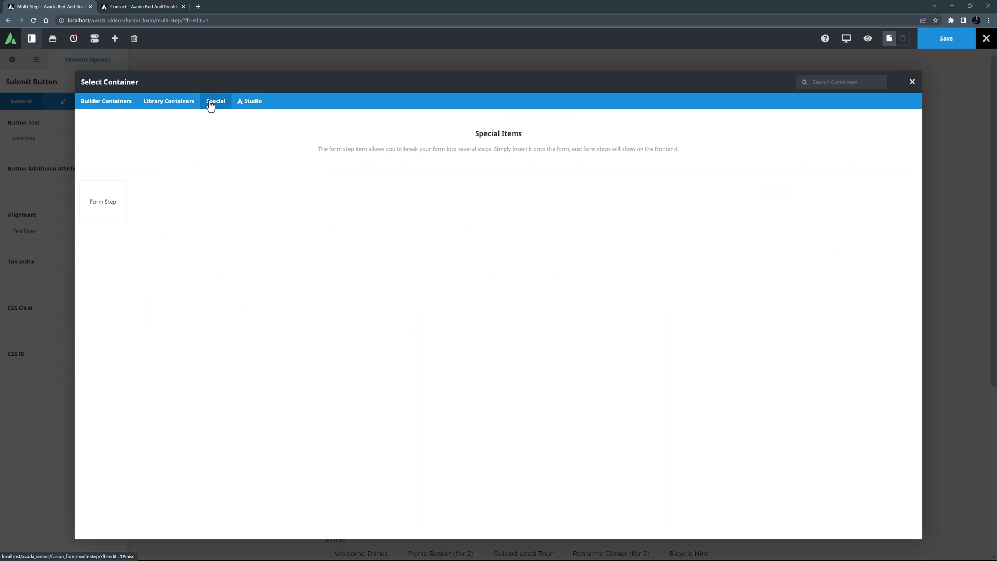
pyautogui.moveTo(99, 211)
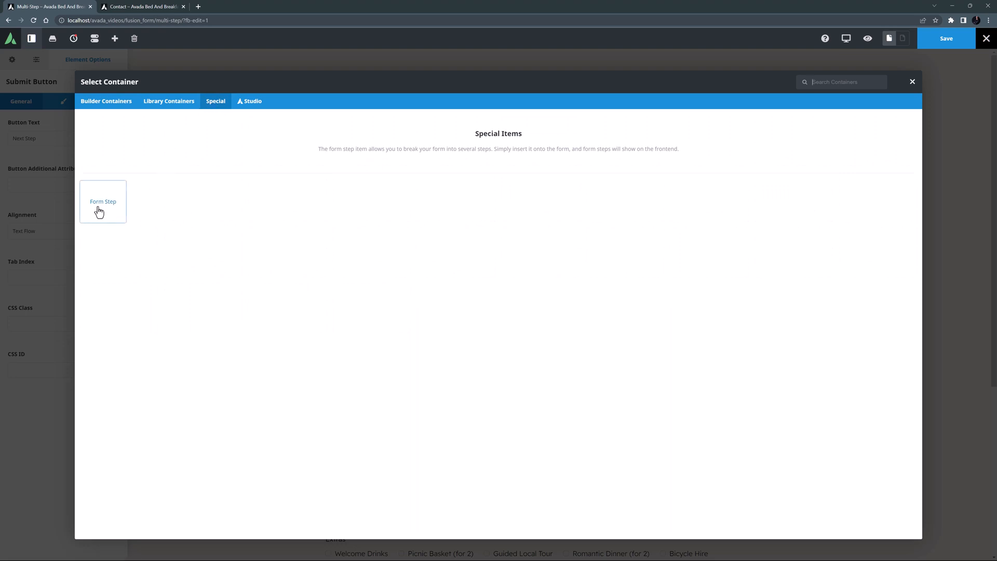
pyautogui.click(103, 201)
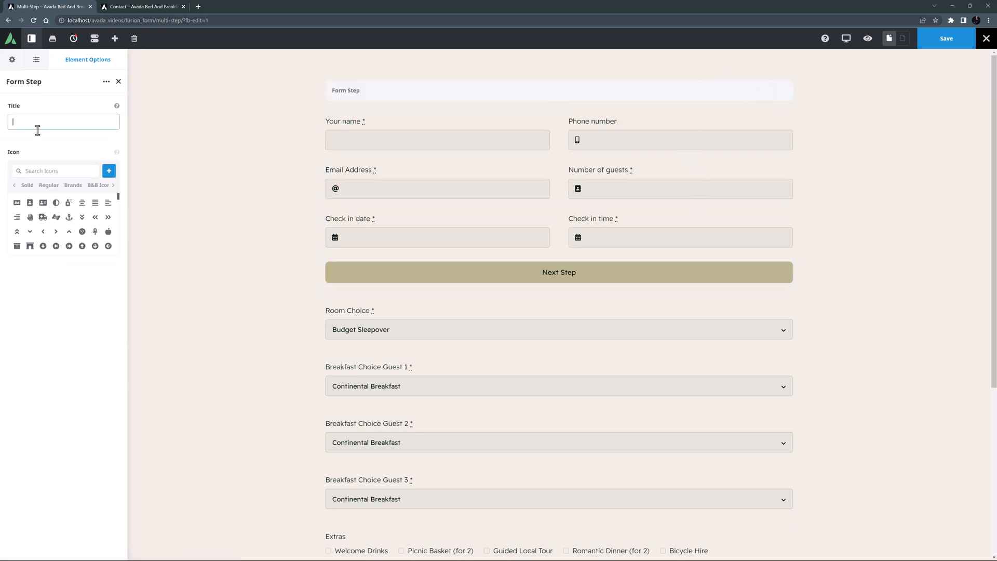
pyautogui.write('Step 1 - Details')
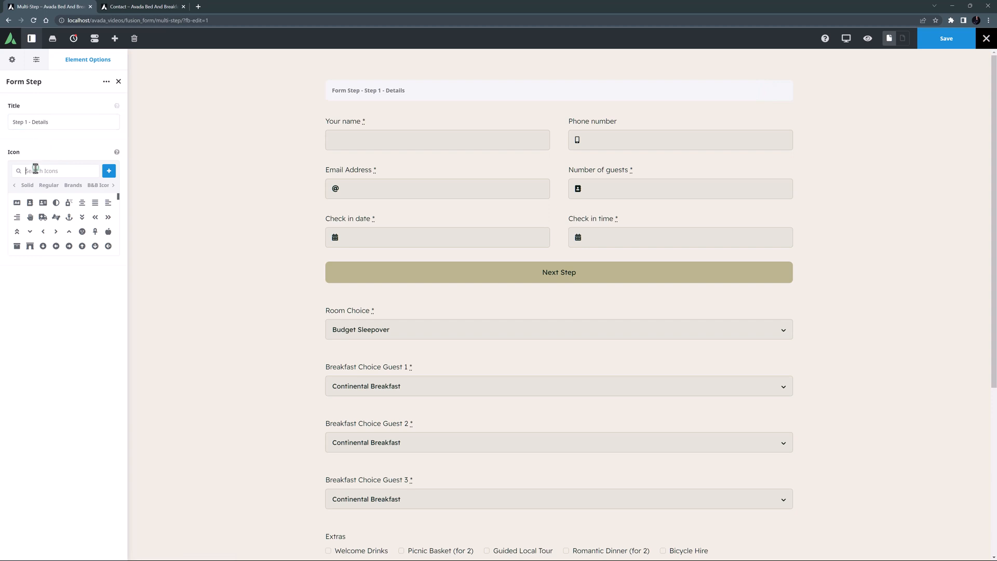
pyautogui.write('people')
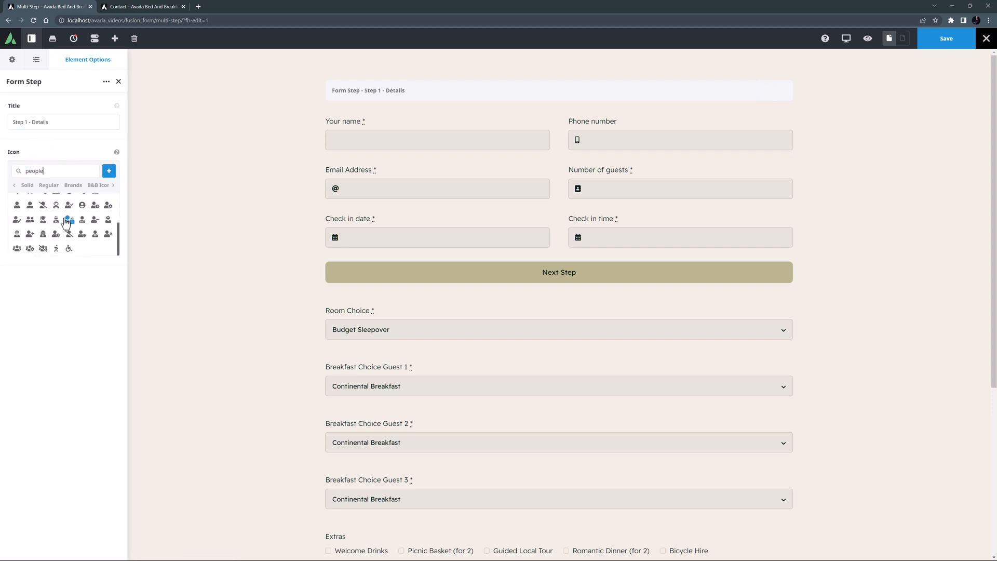
pyautogui.click(29, 221)
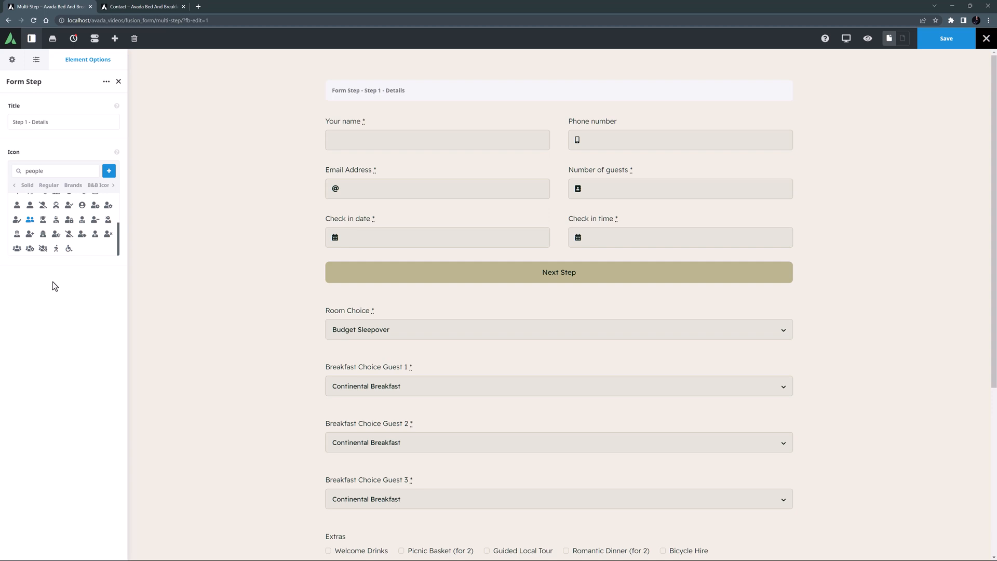
pyautogui.moveTo(767, 93)
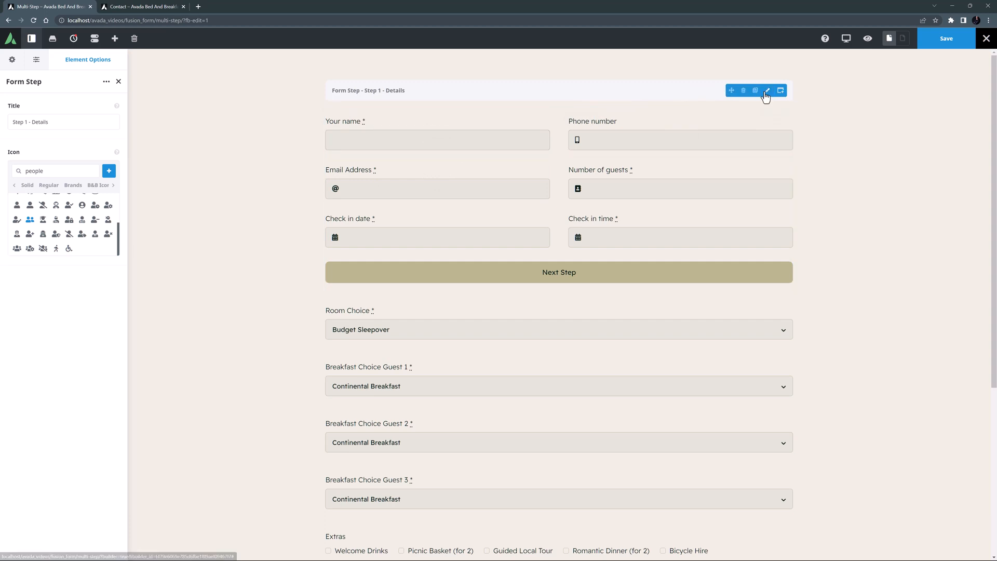
# Duplicate the form step as 'Step 2 - Choices' with a coffee cup icon.
pyautogui.click(731, 90)
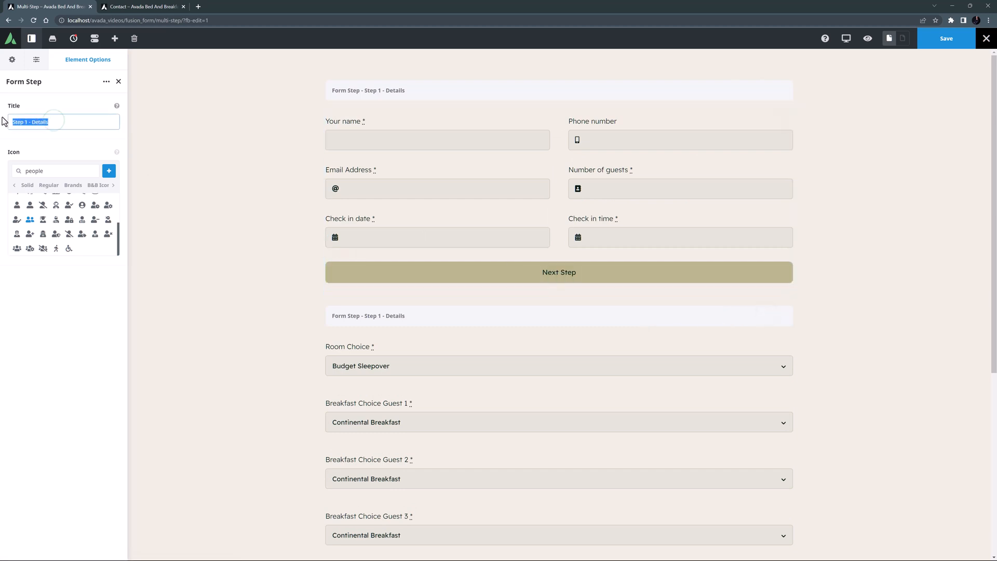
pyautogui.write('Step 2 - Choices')
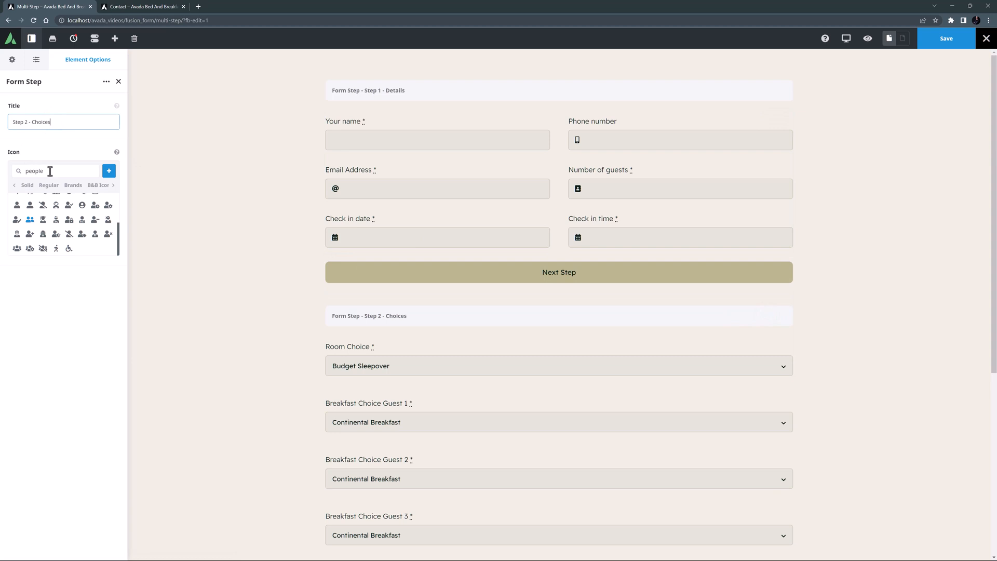
pyautogui.write('coffee')
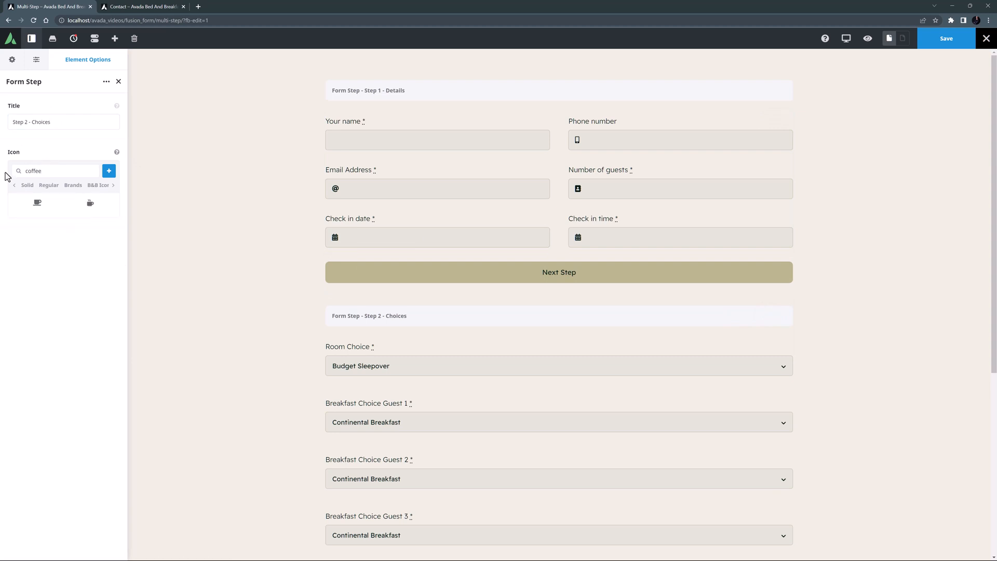
pyautogui.click(37, 203)
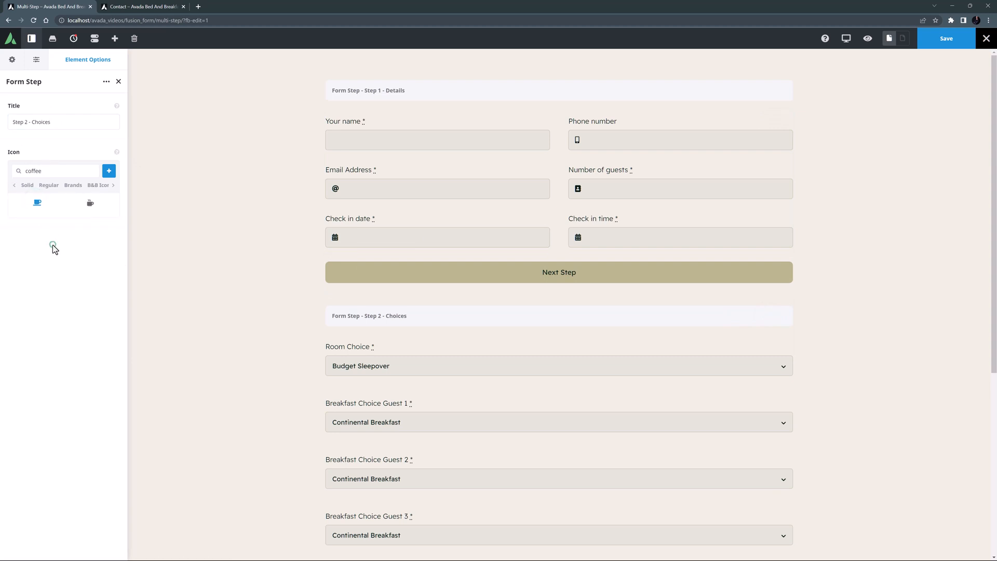
pyautogui.scroll(-3)
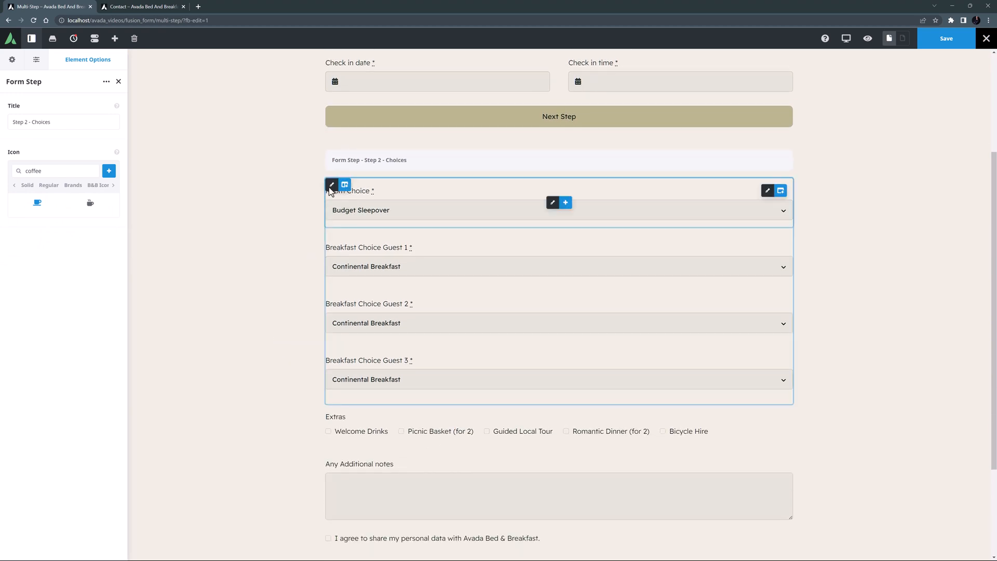
# Add a Next Step button after the breakfast choices and a new button above Room Choice.
pyautogui.click(370, 105)
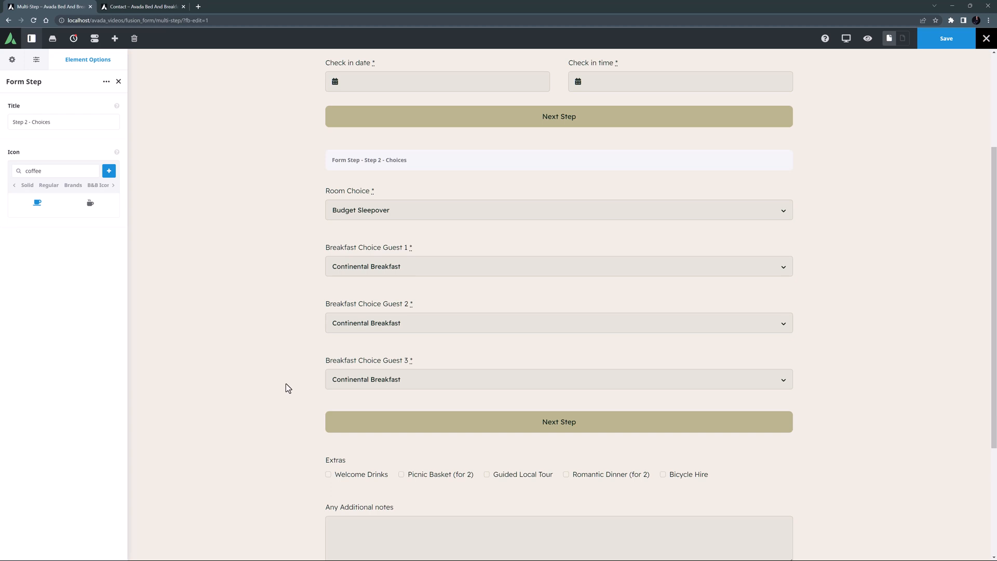
pyautogui.moveTo(350, 194)
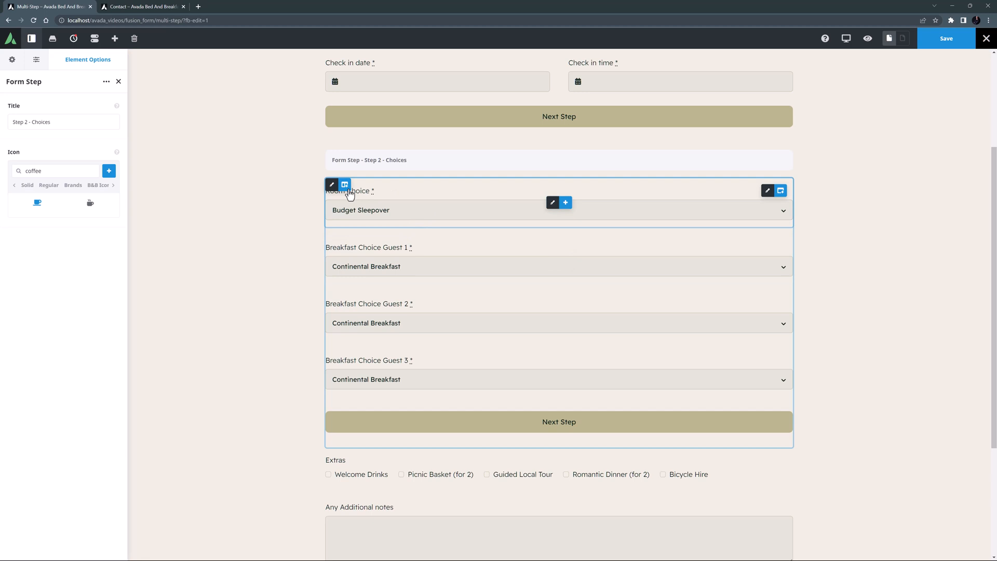
pyautogui.click(564, 202)
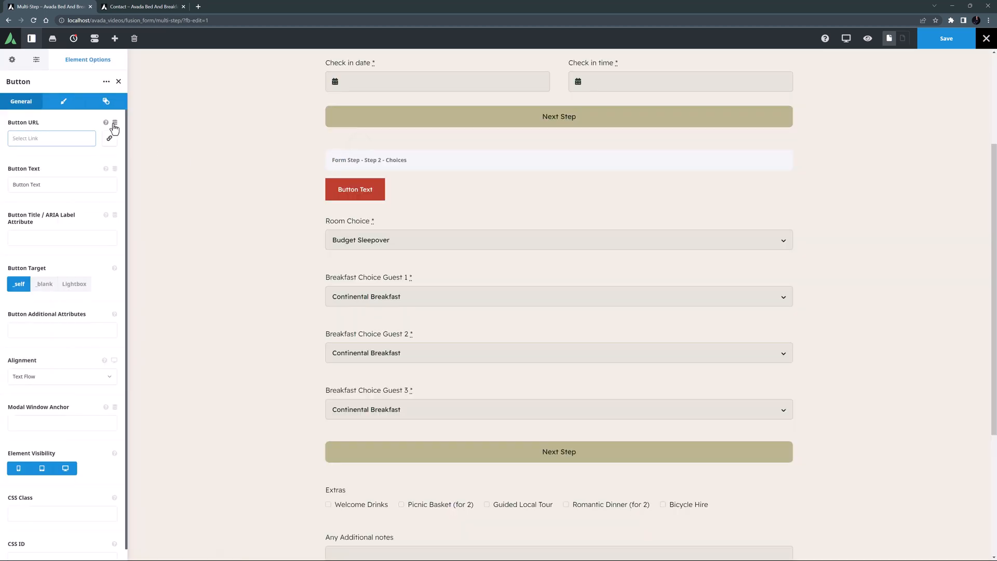
# Link the new button to Previous Step via Dynamic Content and label it 'Previous Step'.
pyautogui.click(114, 123)
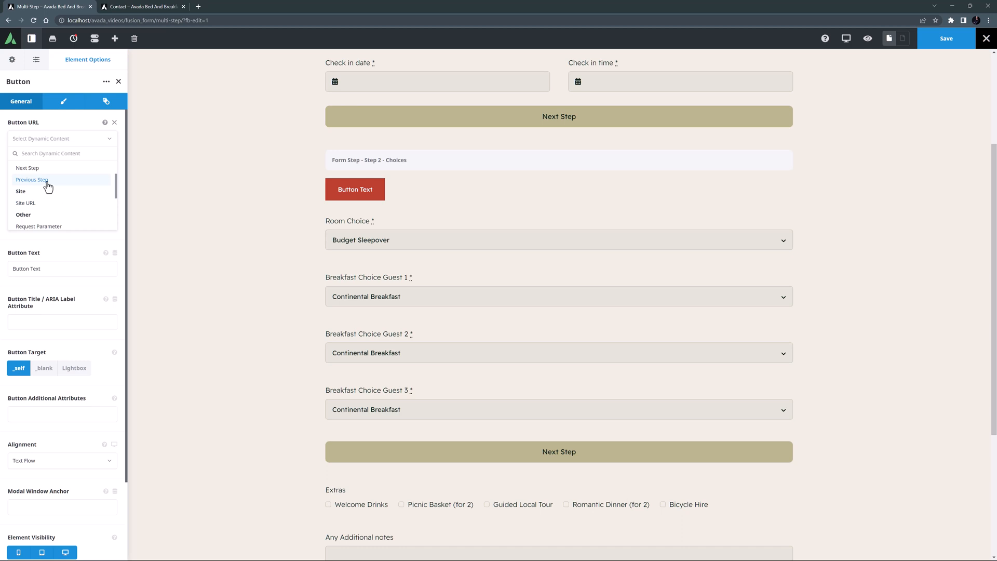
pyautogui.click(32, 180)
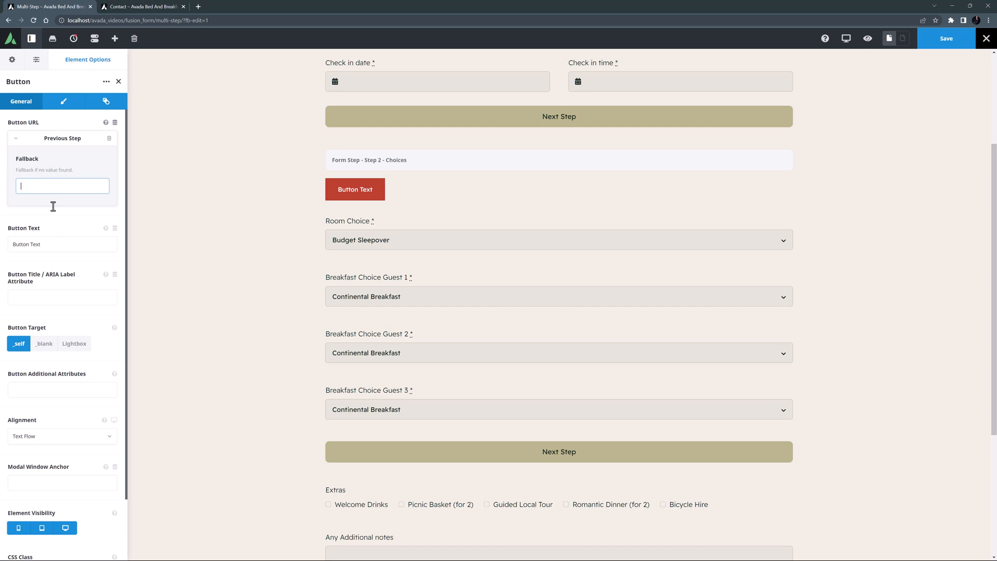
pyautogui.click(62, 244)
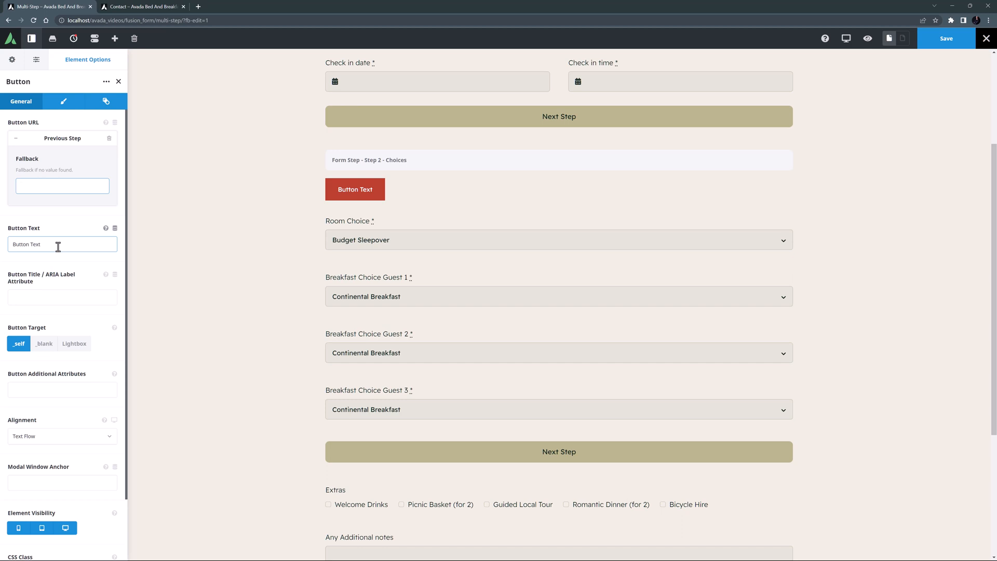
pyautogui.doubleClick(26, 244)
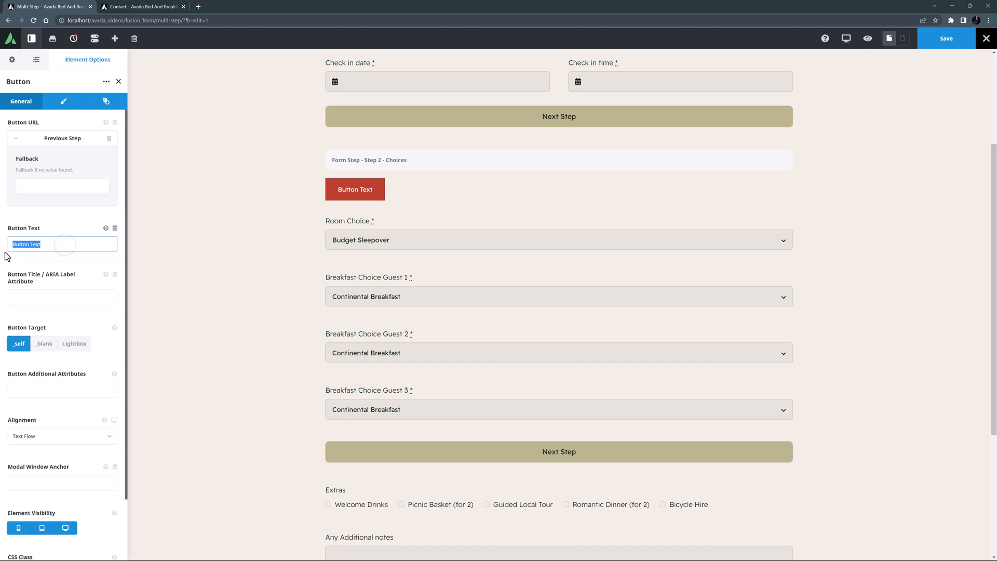
pyautogui.write('Previous Step')
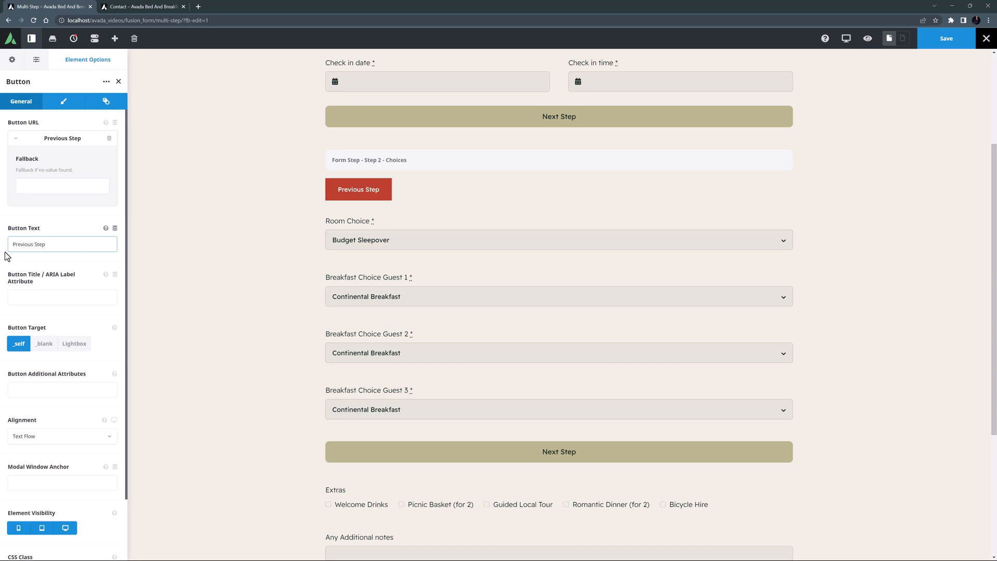
pyautogui.click(63, 244)
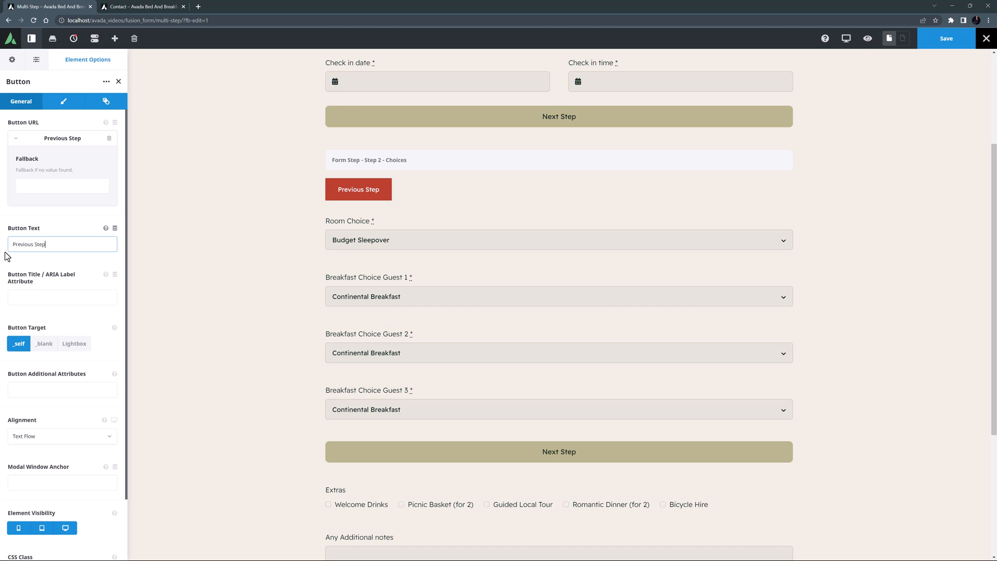
# Give the Previous Step button a custom style with Color 4 gradient and hover colours.
pyautogui.click(63, 102)
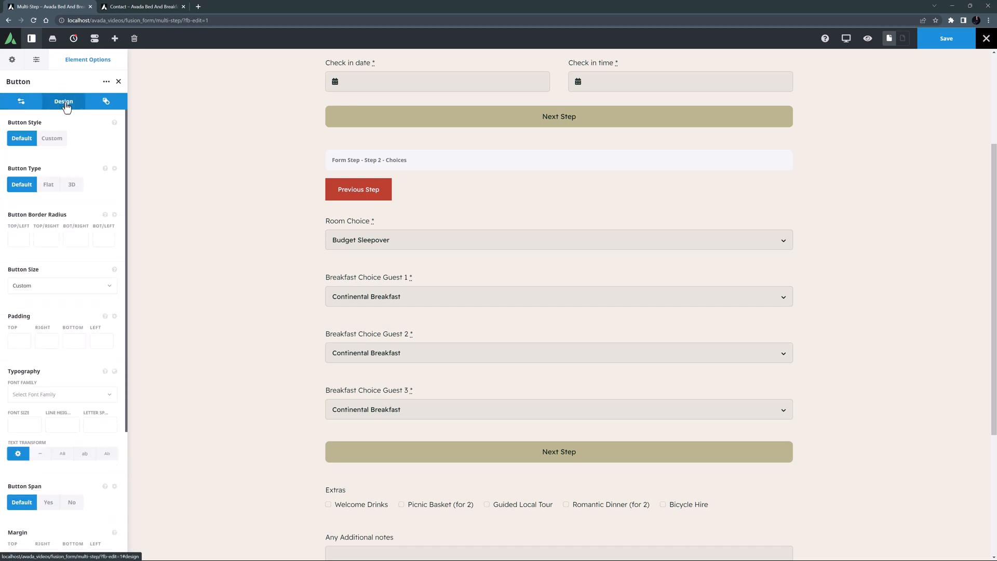
pyautogui.click(51, 138)
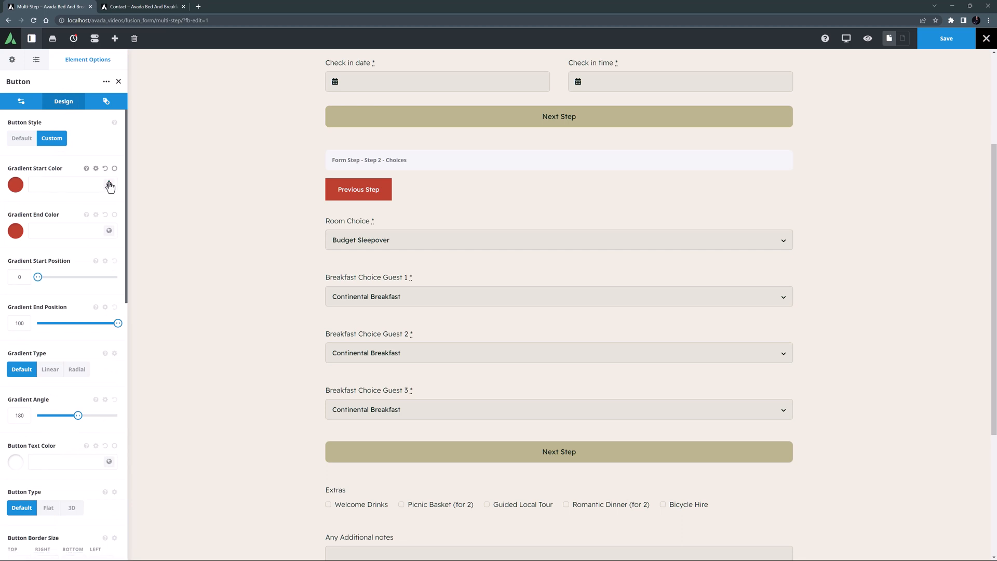
pyautogui.click(109, 184)
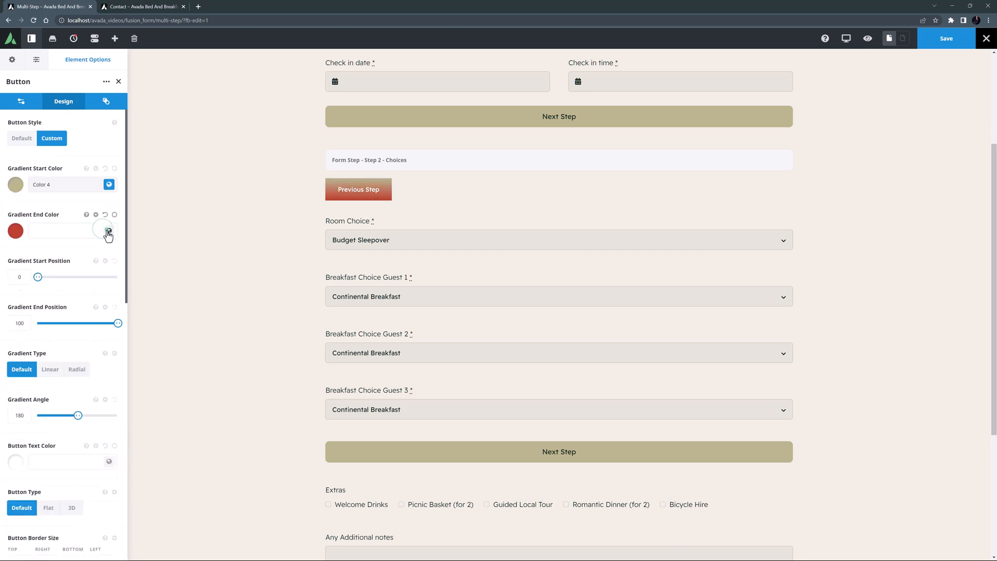
pyautogui.click(105, 215)
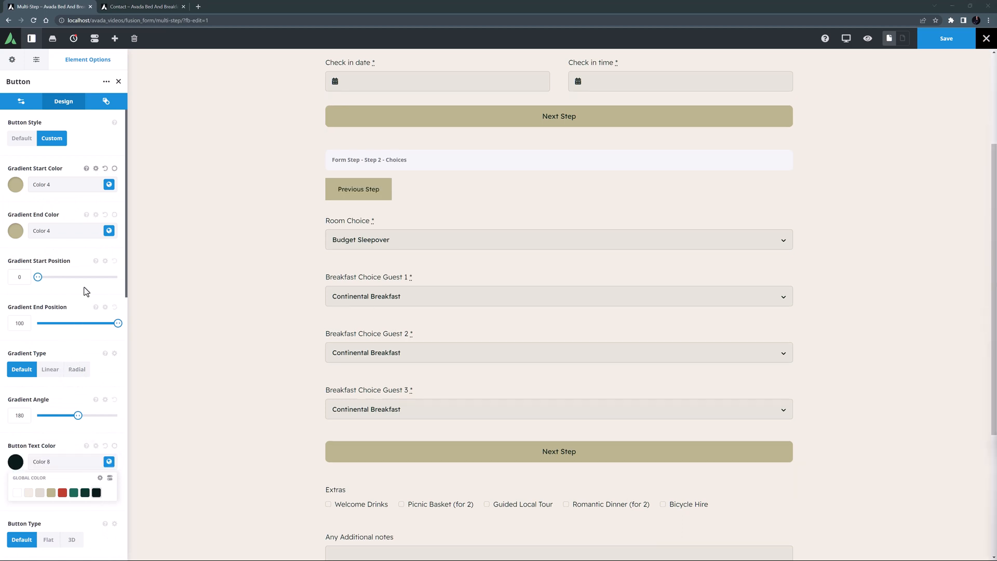
pyautogui.click(109, 185)
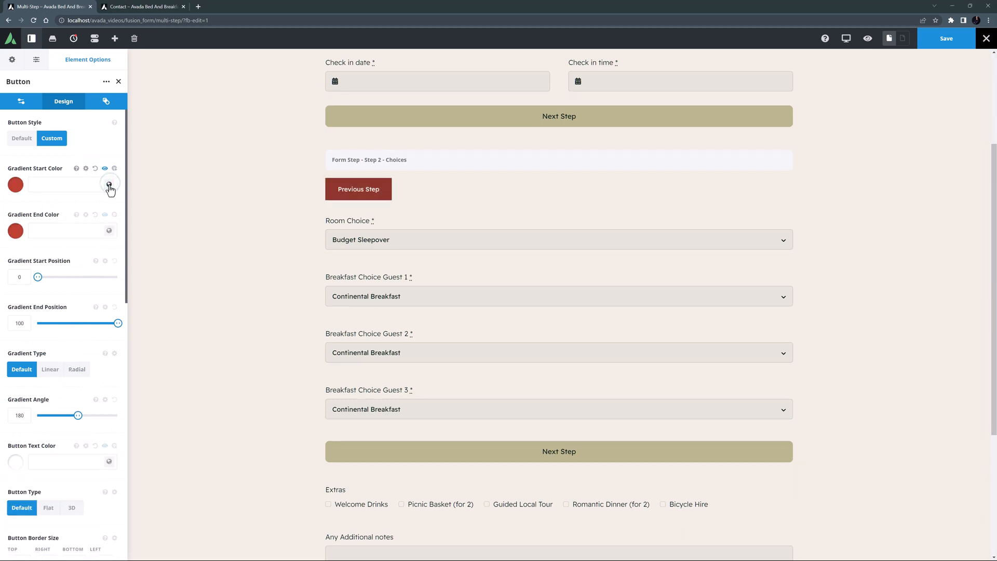
pyautogui.click(110, 185)
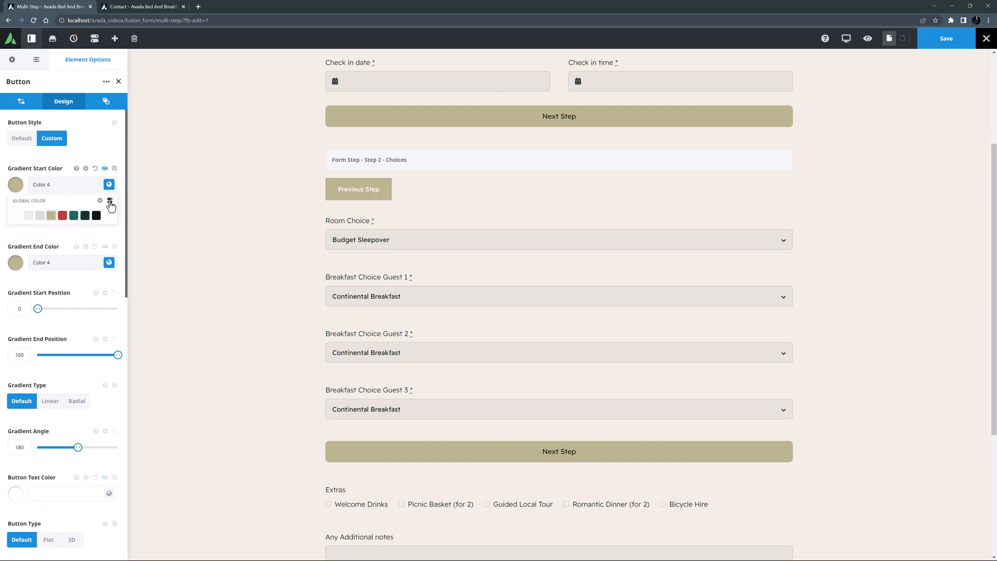
pyautogui.click(109, 201)
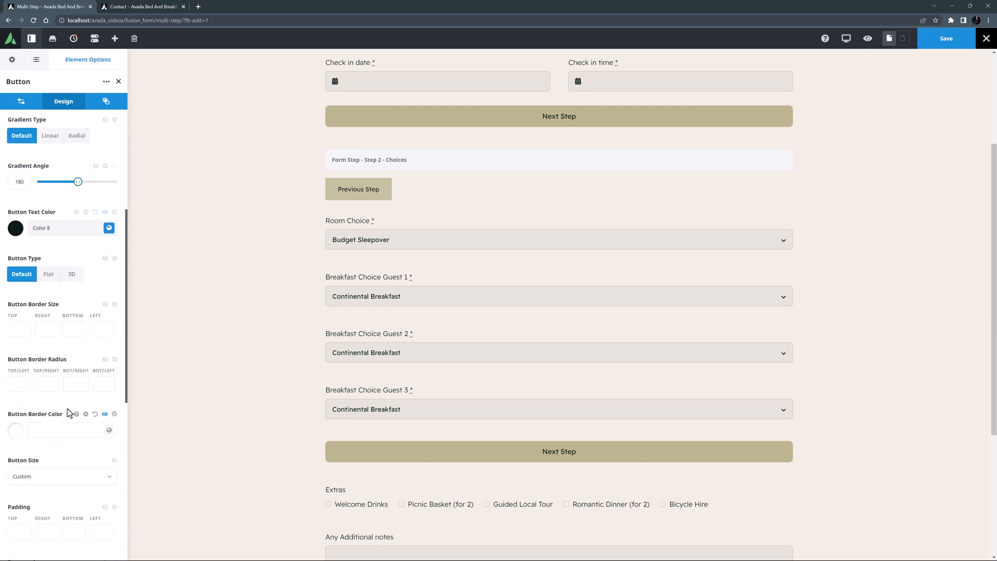
# Set the button's radius to 6px, size XLarge and span to full width.
pyautogui.write('6px')
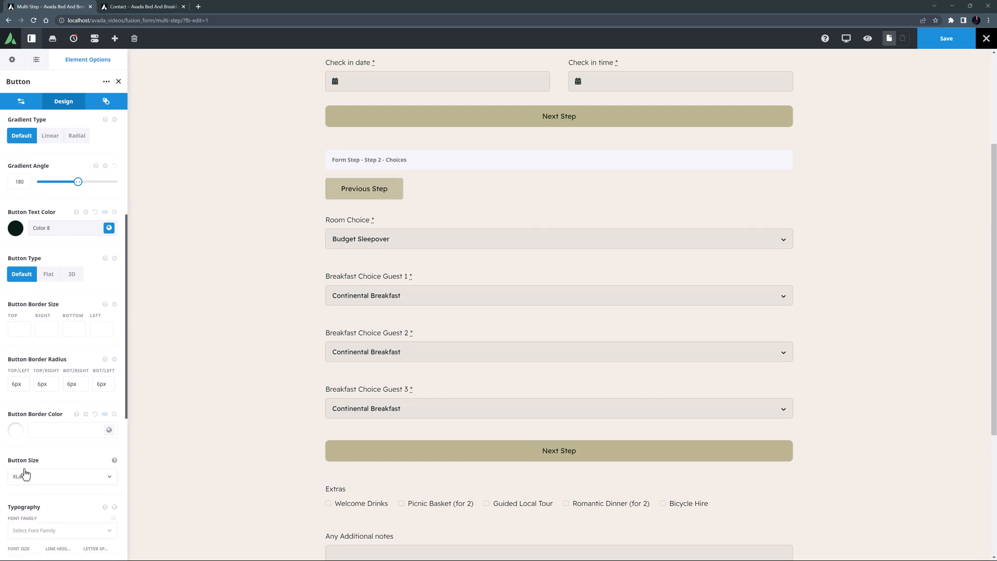
pyautogui.scroll(-3)
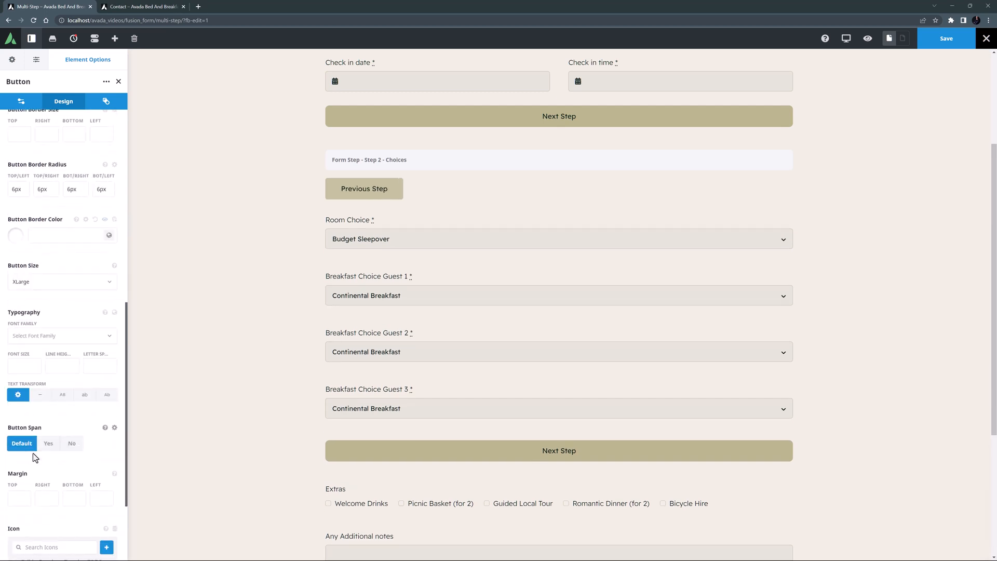
pyautogui.click(48, 443)
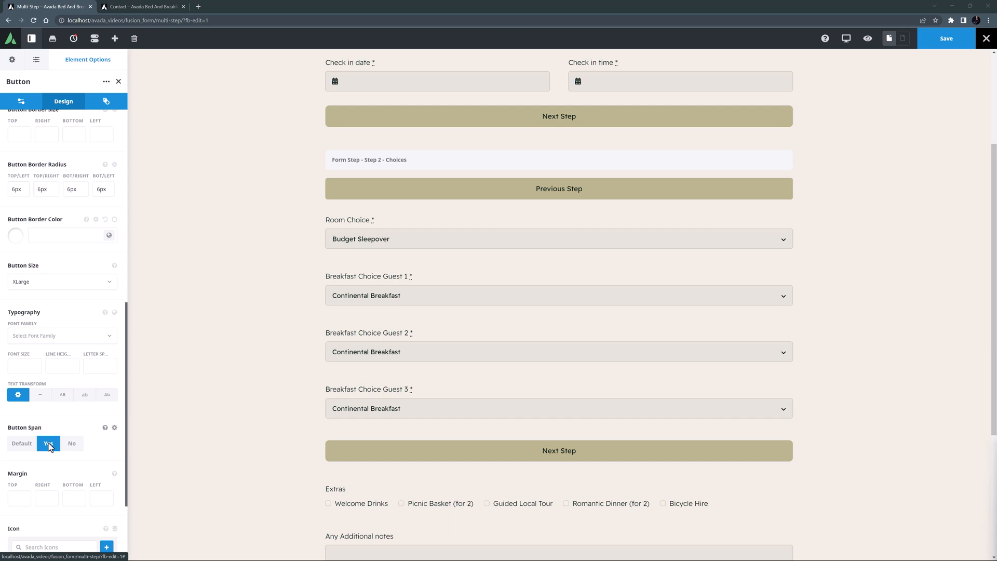
# View Breakfast Choice Guest 1's conditional rule based on Number of guests.
pyautogui.click(554, 288)
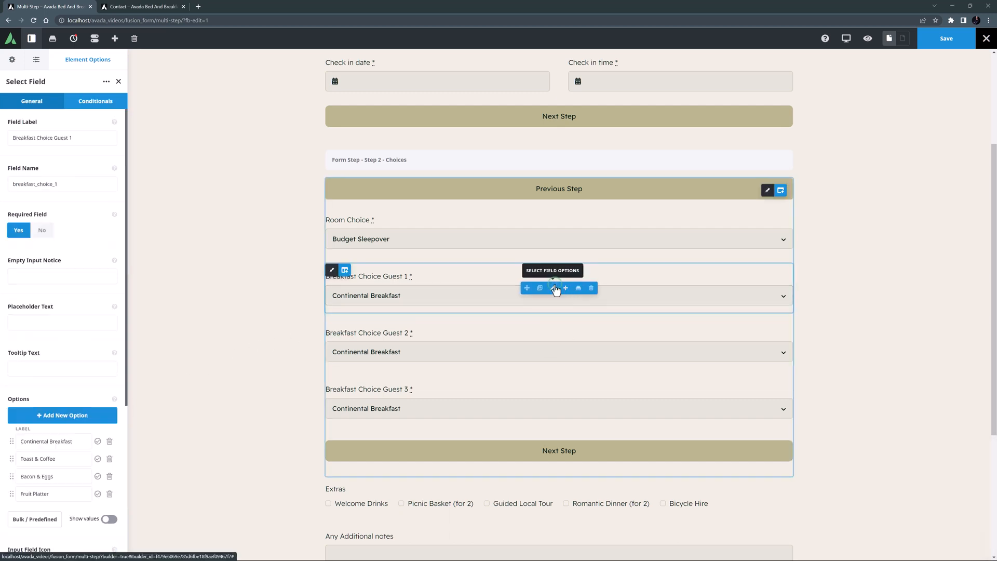
pyautogui.click(96, 101)
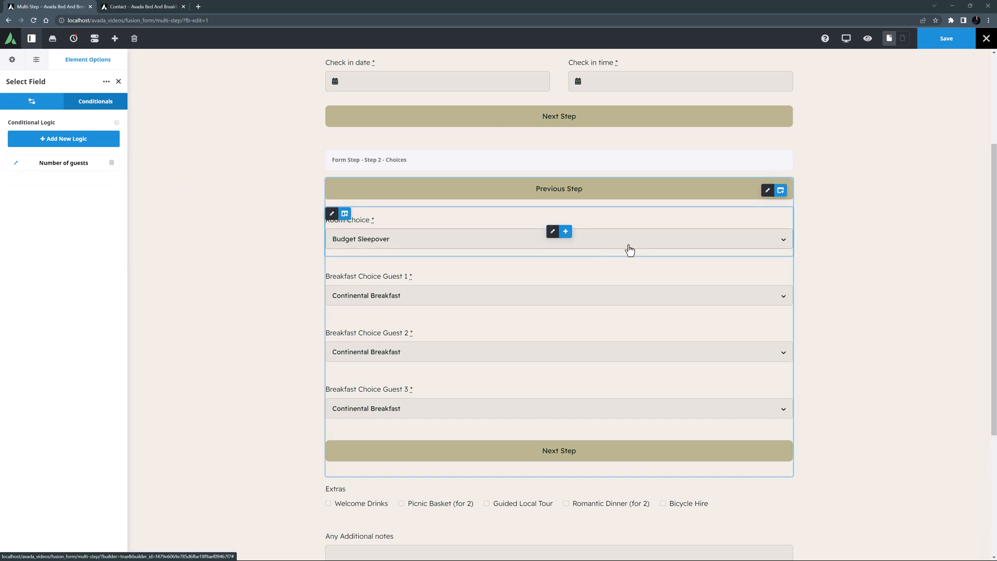
pyautogui.moveTo(781, 191)
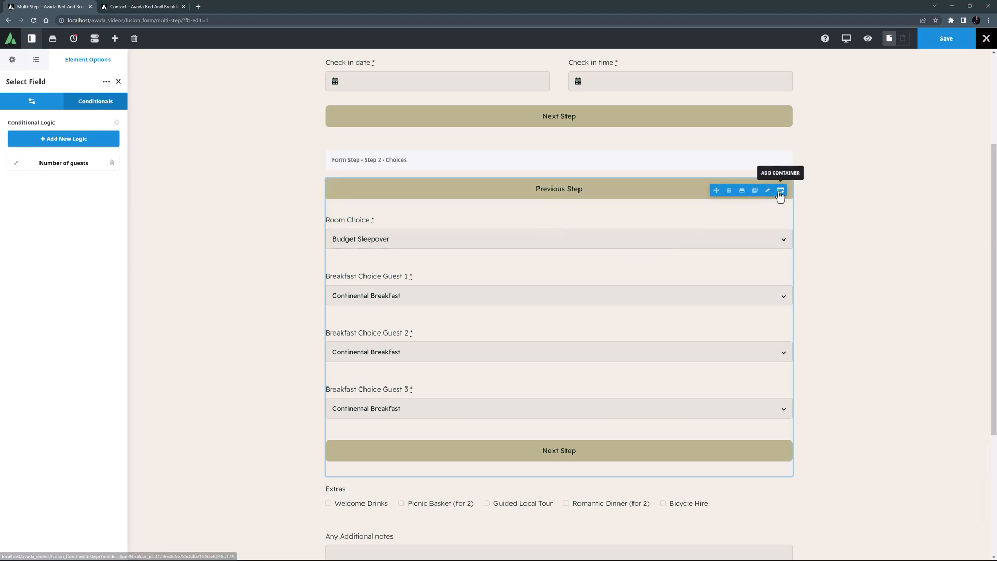
# Insert a 'Step 3 - Extras' form step with a cocktail icon, flanked by Previous/Next Step buttons.
pyautogui.click(780, 190)
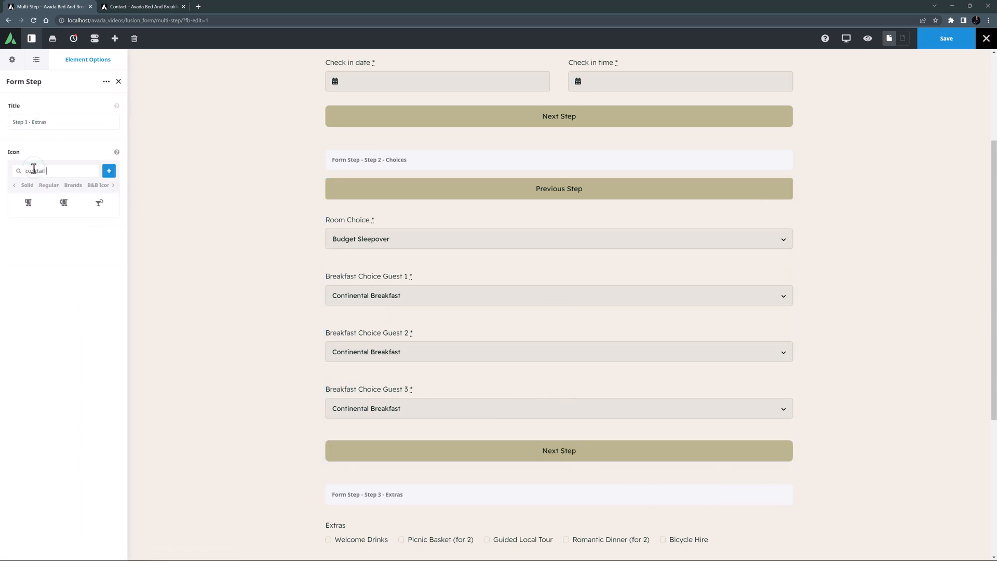
pyautogui.click(99, 203)
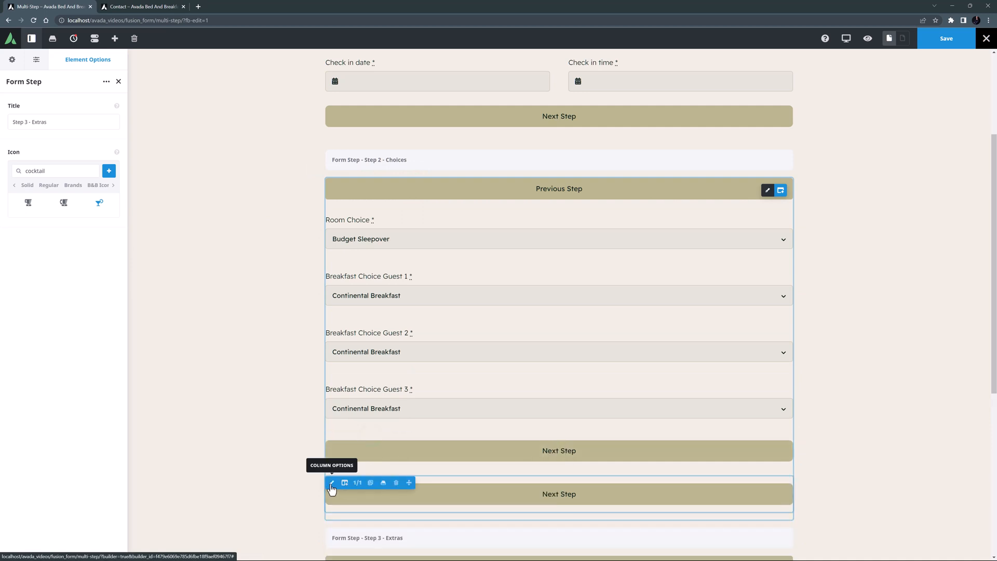
pyautogui.scroll(-3)
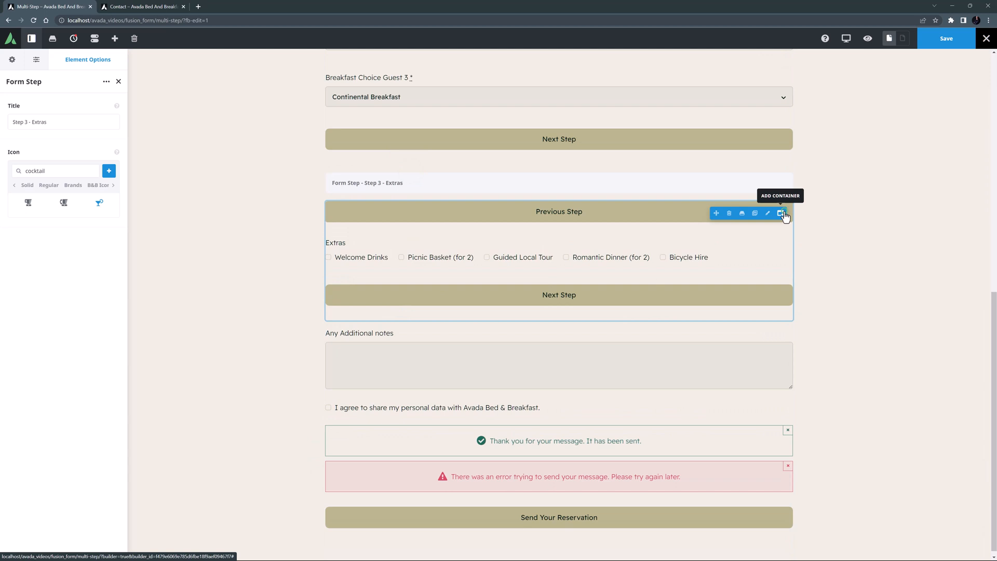
# Add 'Step 4 - Finalize' and clone the Step 3 column to carry its Previous Step button.
pyautogui.click(782, 213)
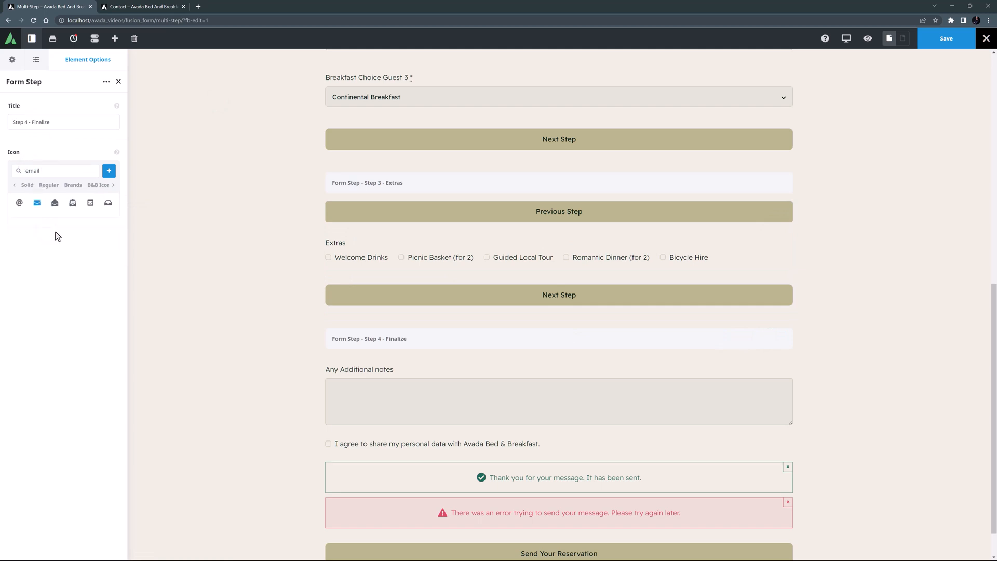
pyautogui.moveTo(371, 207)
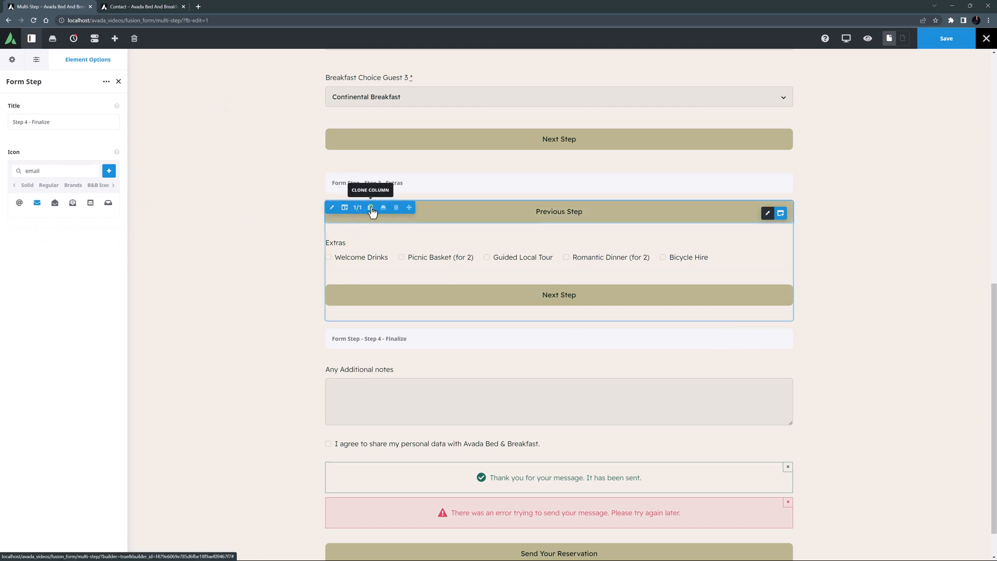
pyautogui.click(371, 207)
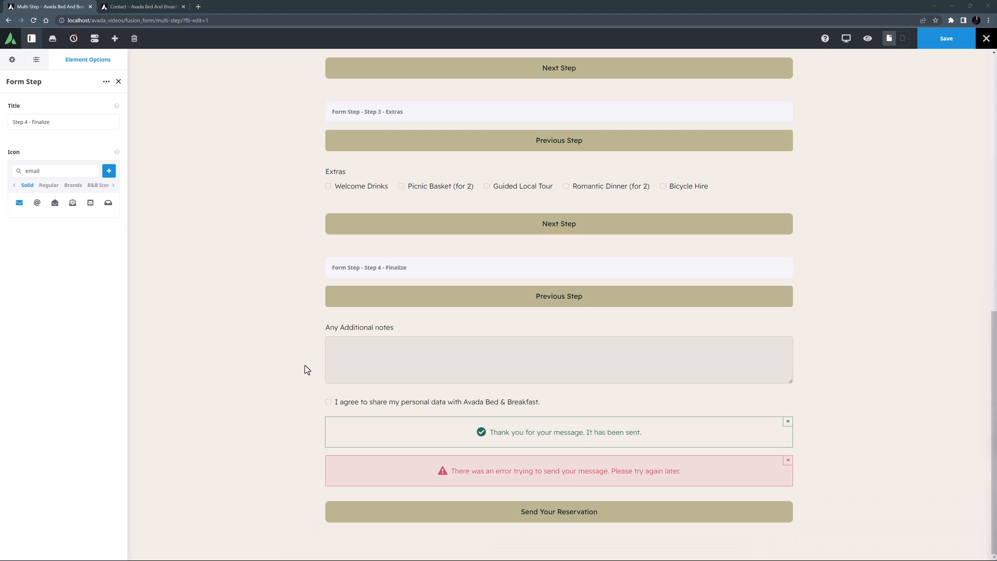
pyautogui.moveTo(168, 168)
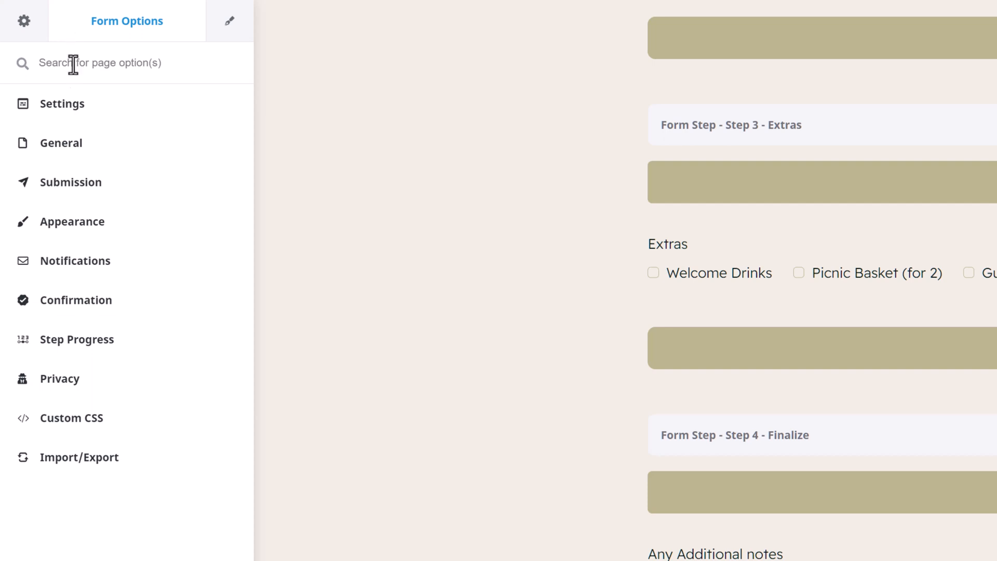
# Set the form's Step Progress navigation to Timeline.
pyautogui.click(77, 339)
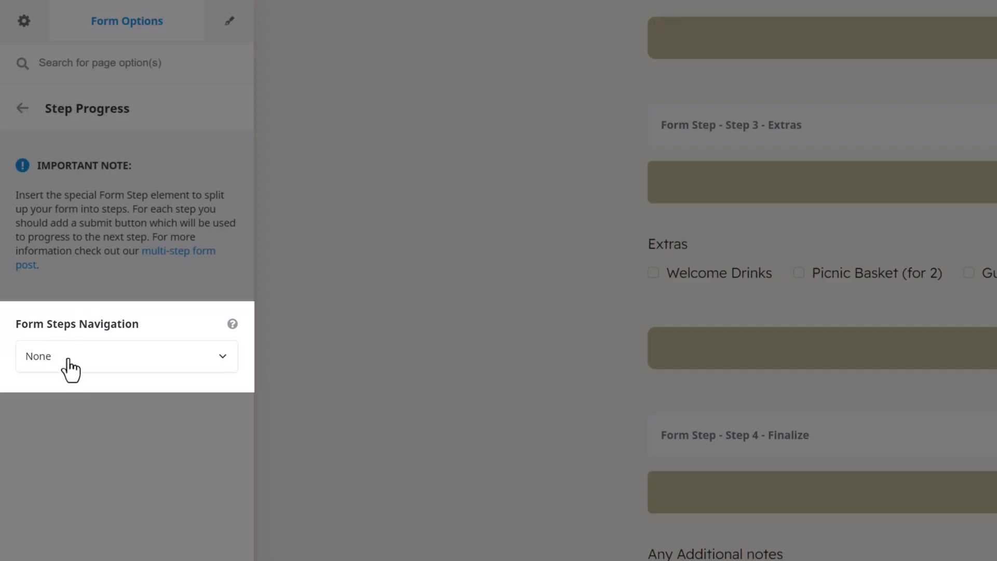
pyautogui.click(126, 356)
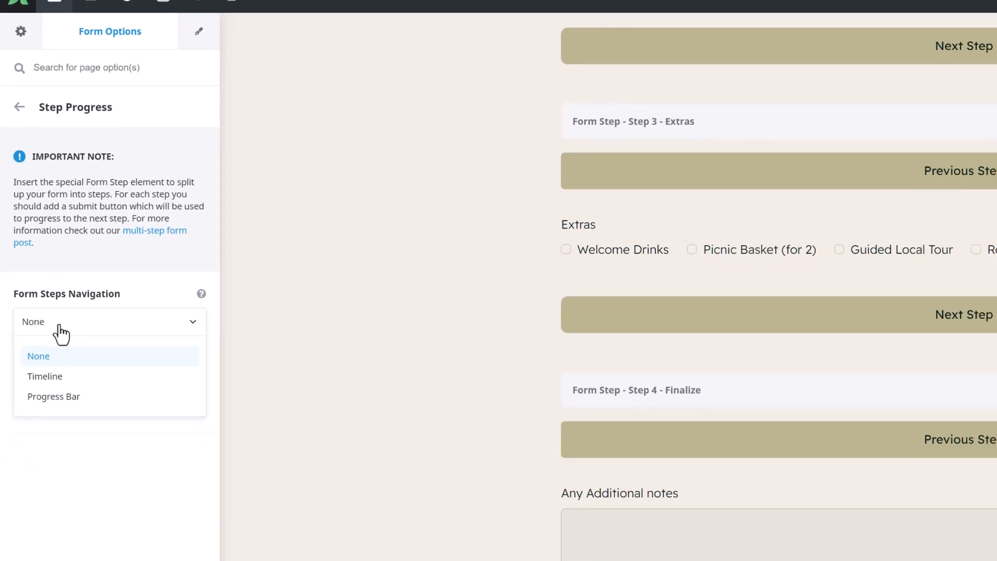
pyautogui.click(45, 376)
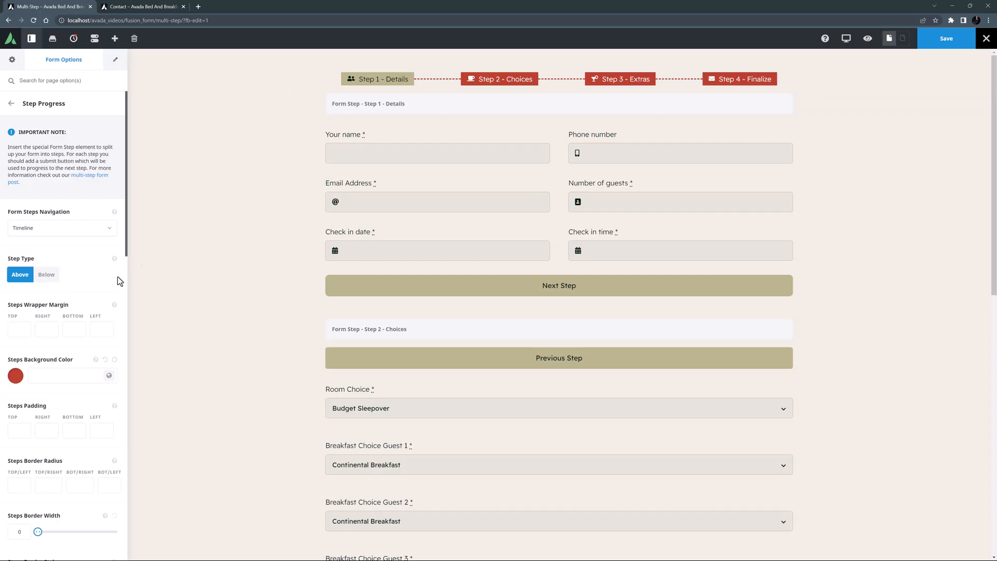
# Set a 50px wrapper bottom margin and global background colours for active and completed steps.
pyautogui.write('1px')
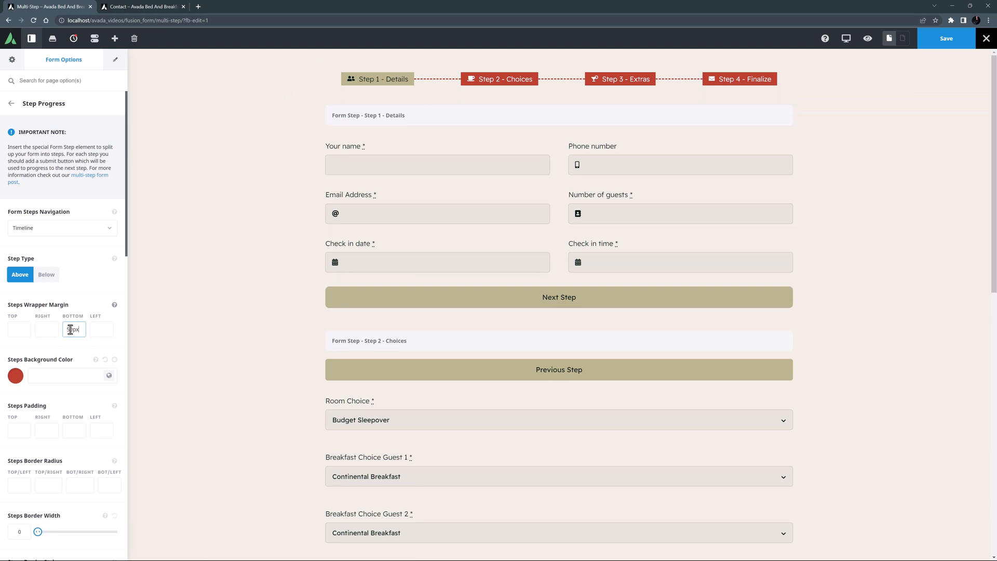
pyautogui.write('50px')
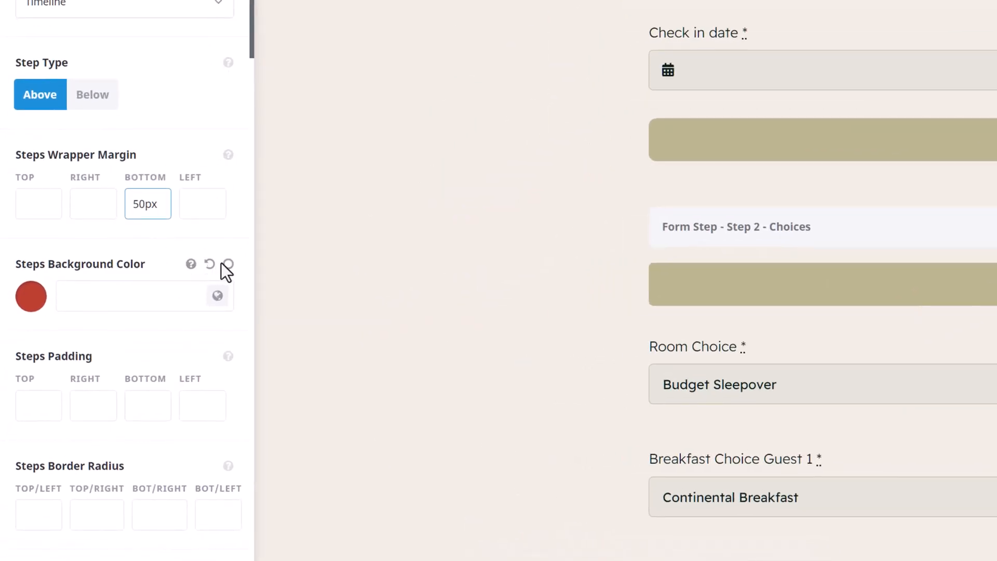
pyautogui.click(228, 264)
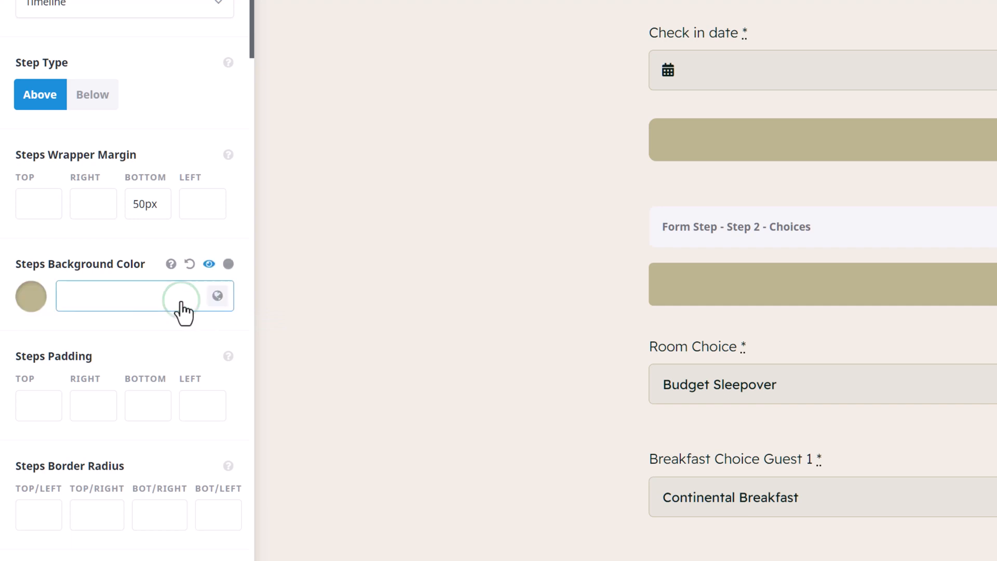
pyautogui.click(123, 358)
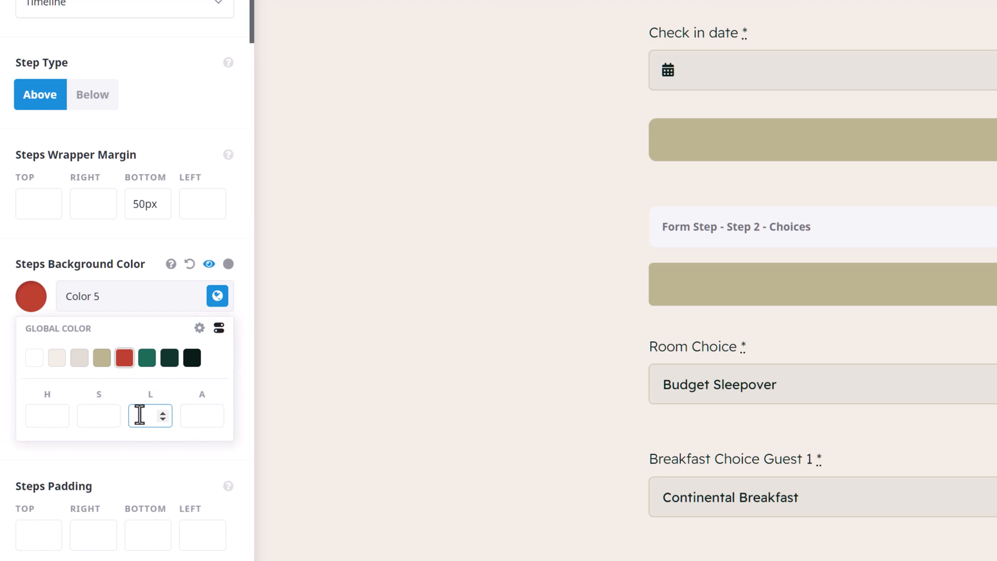
pyautogui.write('1')
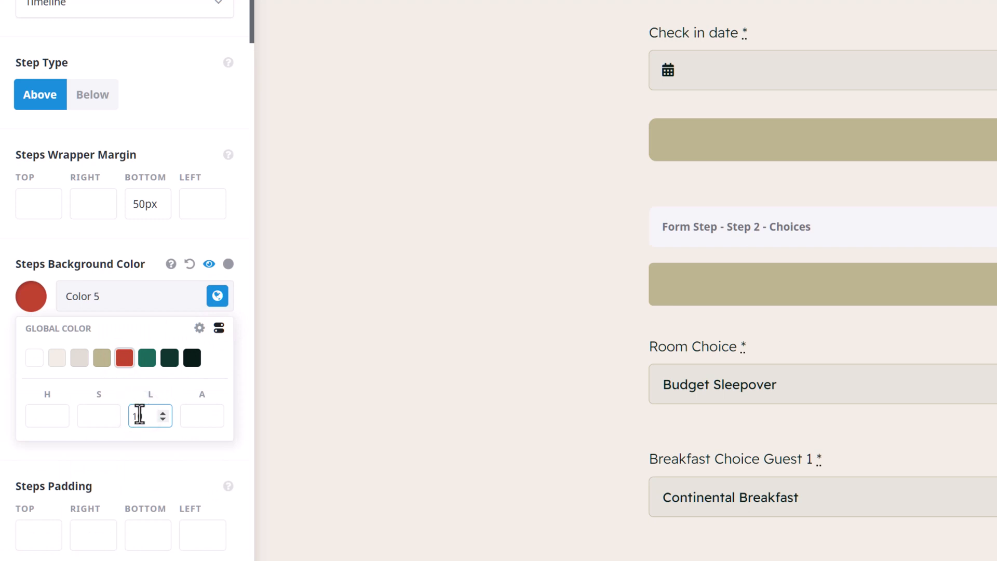
pyautogui.click(228, 263)
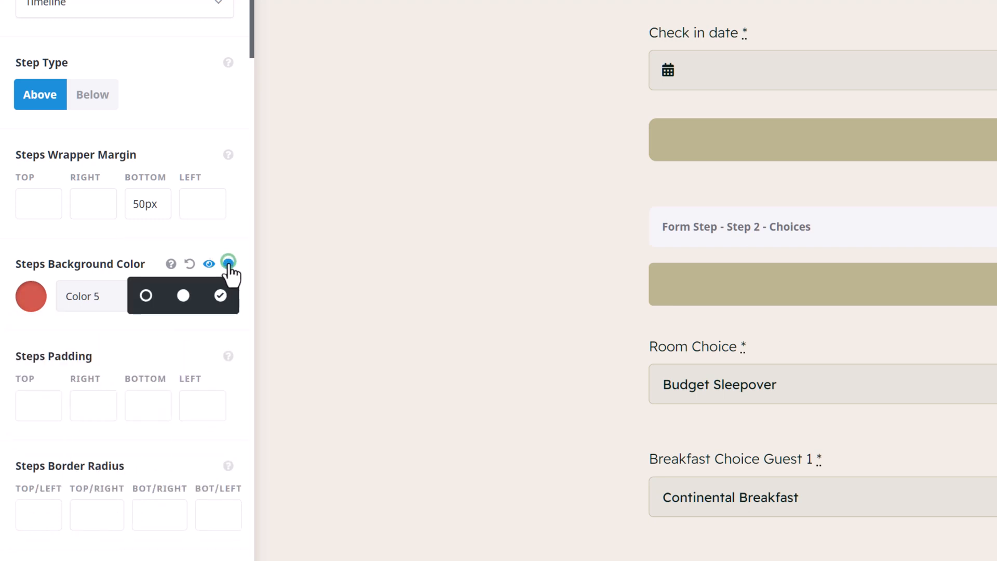
pyautogui.click(228, 264)
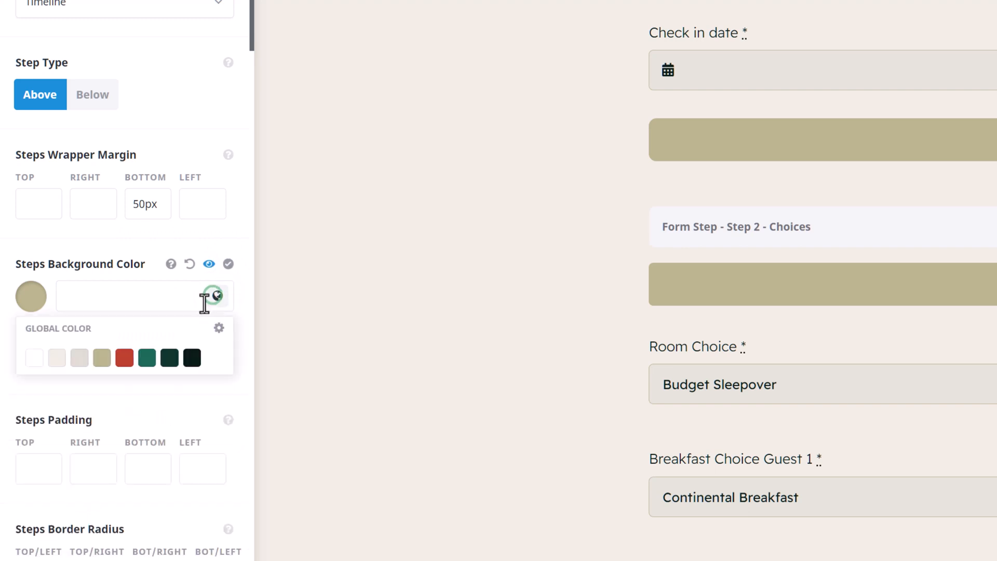
pyautogui.click(125, 358)
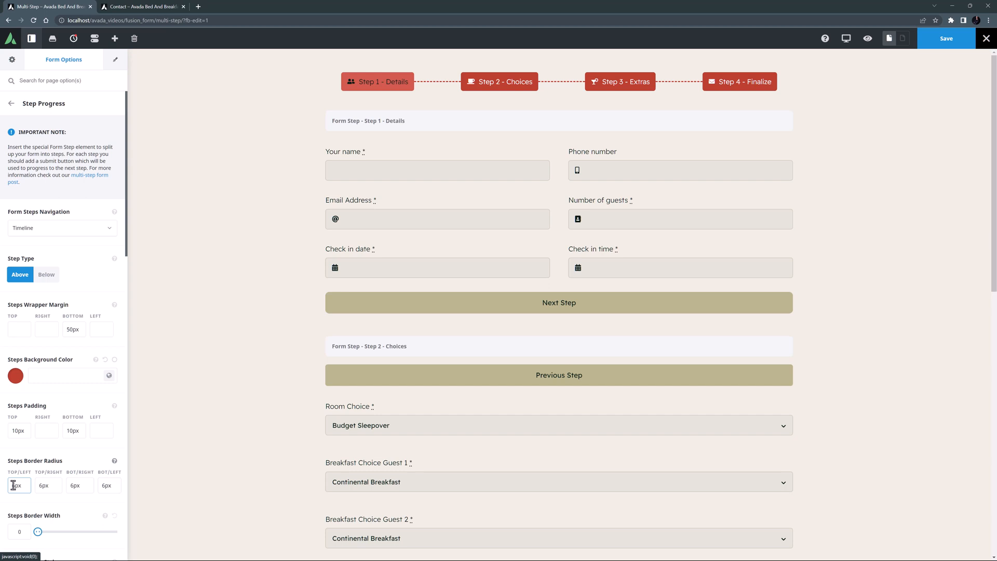
# Justify the timeline steps with Space Between and make connectors solid and 1px thin.
pyautogui.scroll(-3)
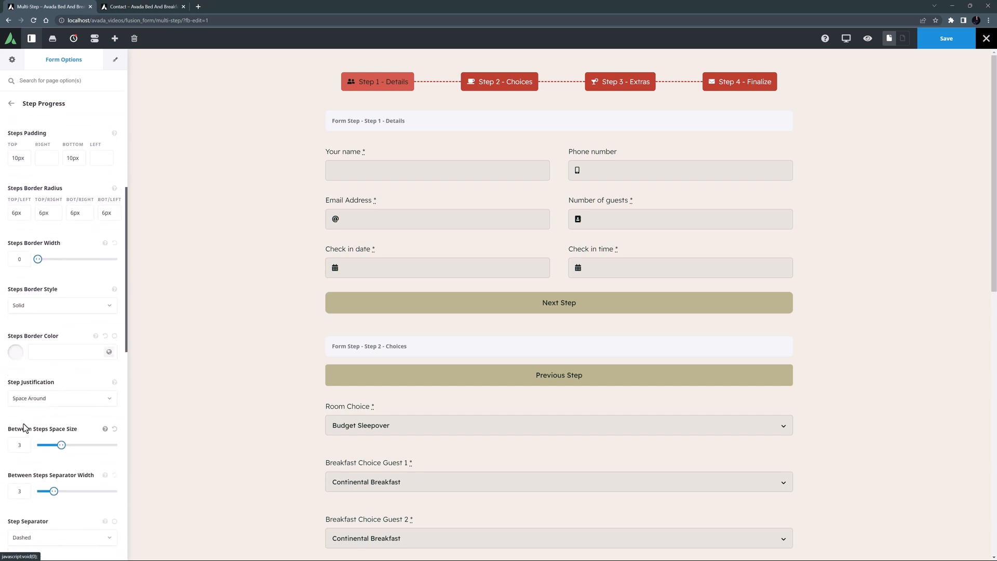
pyautogui.click(61, 398)
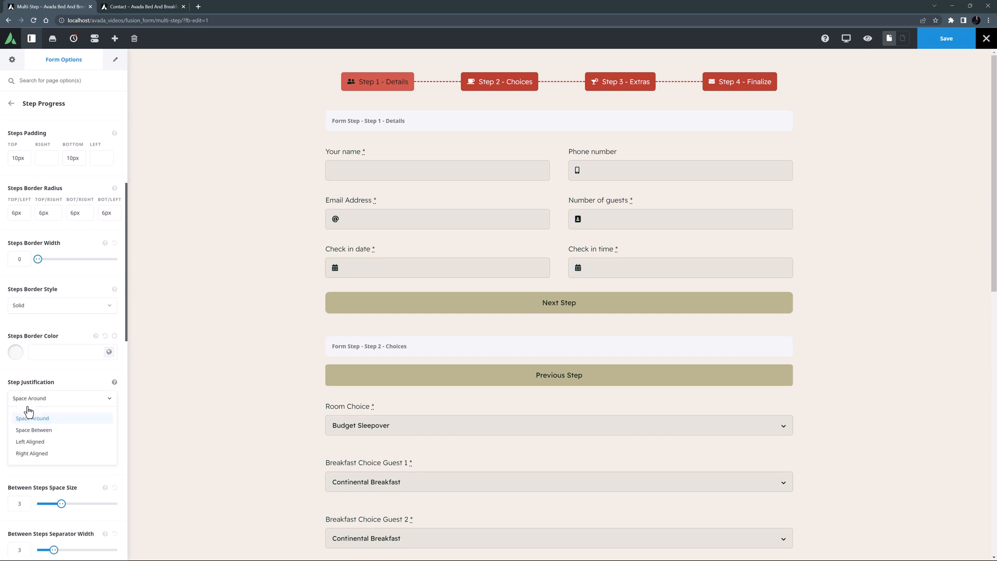
pyautogui.click(34, 430)
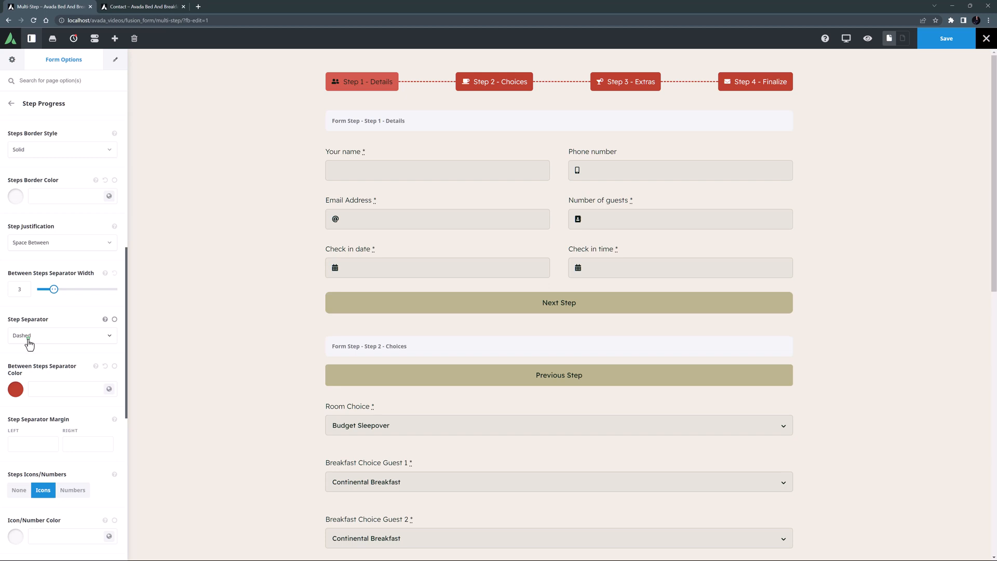
pyautogui.click(62, 336)
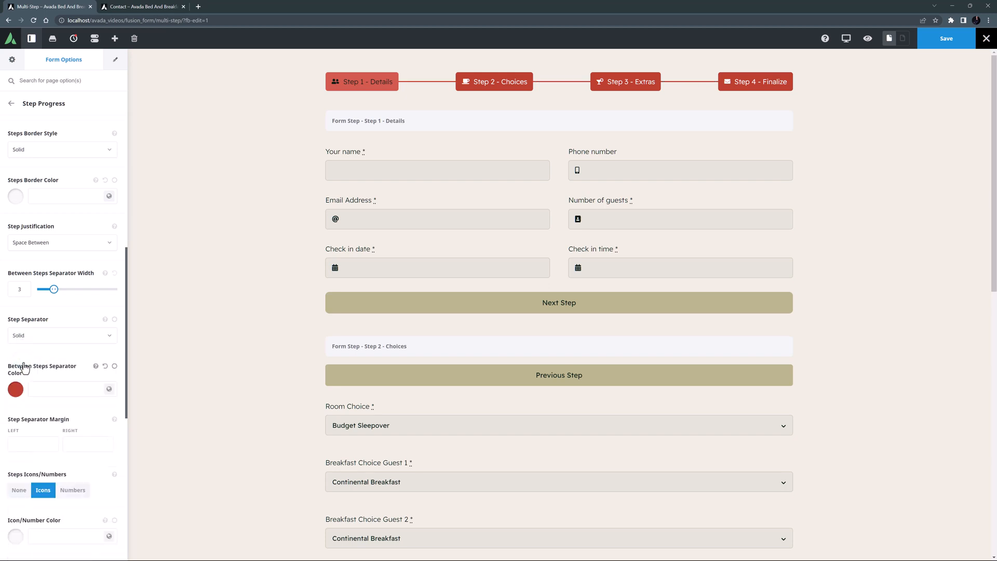
pyautogui.moveTo(54, 289); pyautogui.dragTo(48, 289)
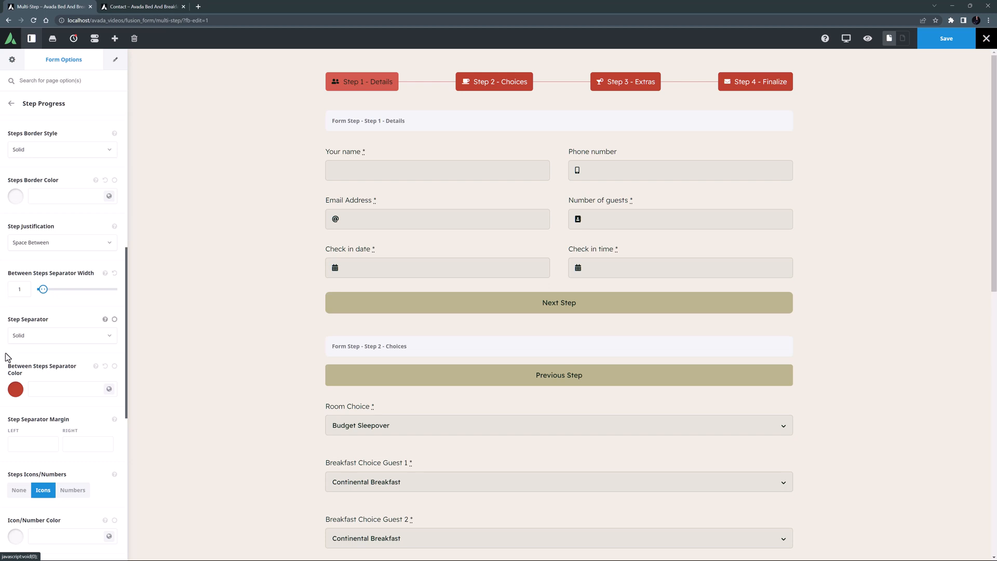
# Set the step title colour for a step state and save the form.
pyautogui.scroll(-3)
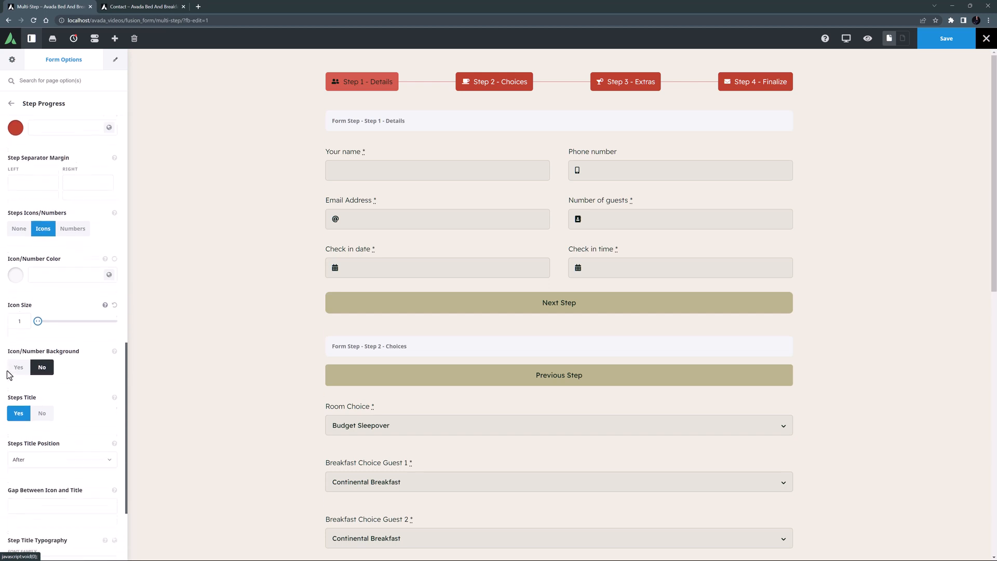
pyautogui.scroll(-3)
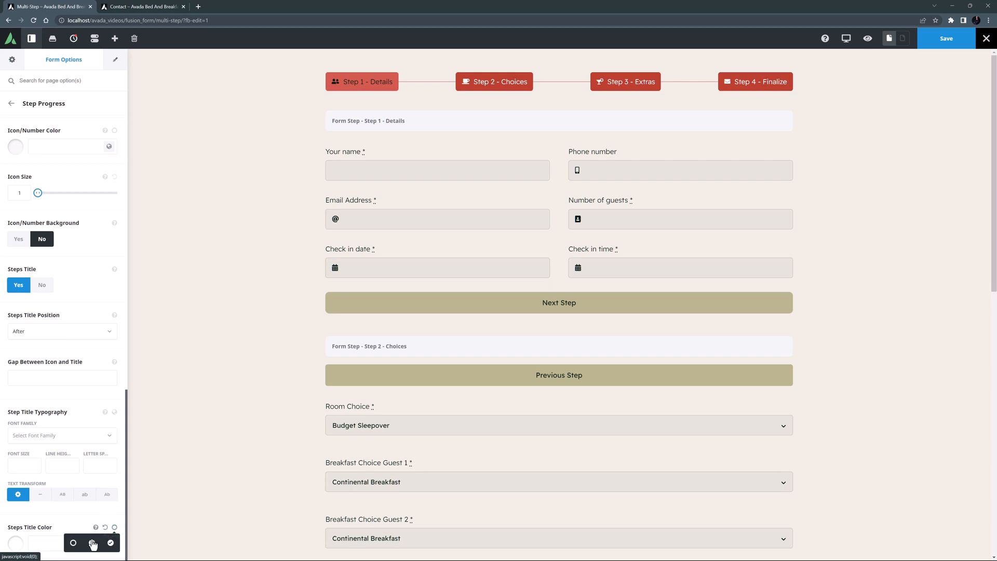
pyautogui.click(109, 543)
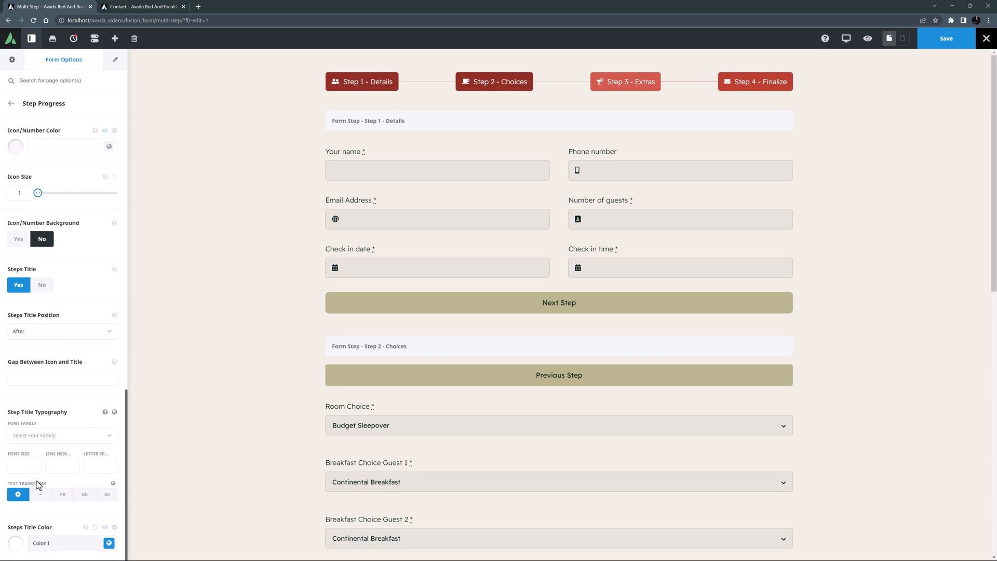
pyautogui.click(946, 39)
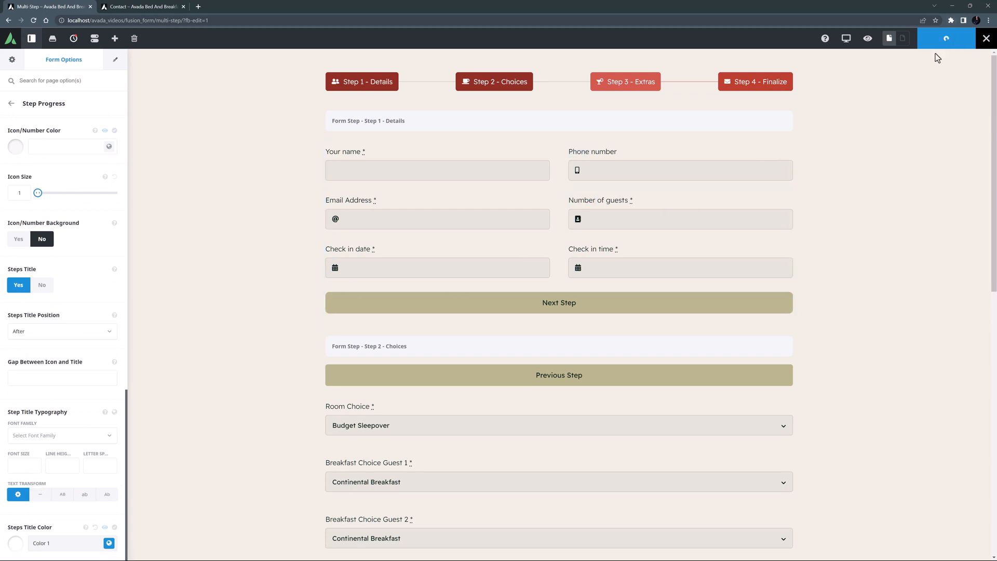
# On the Contact page, give the empty column 50px padding and a Color 3 background.
pyautogui.click(947, 37)
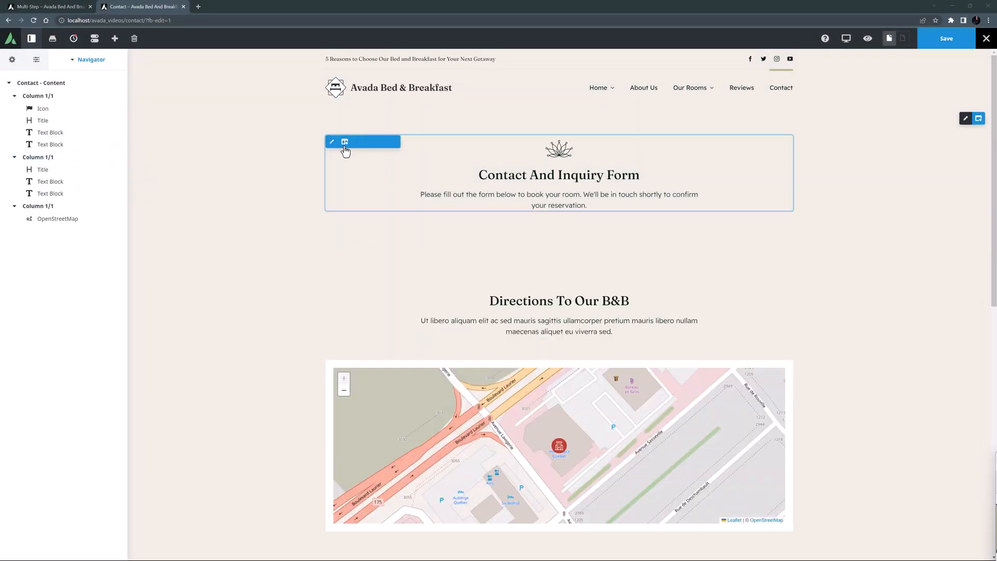
pyautogui.scroll(-3)
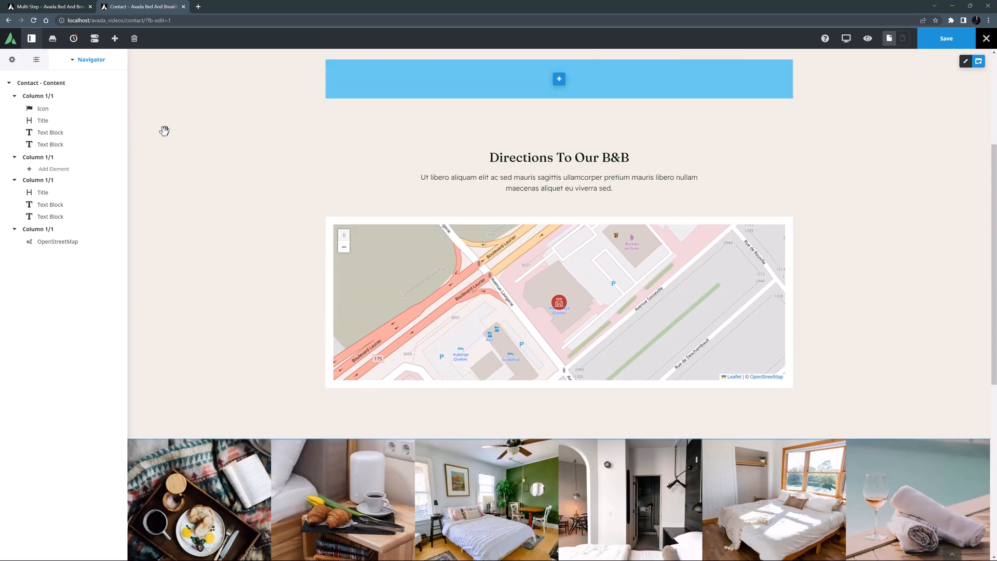
pyautogui.click(559, 78)
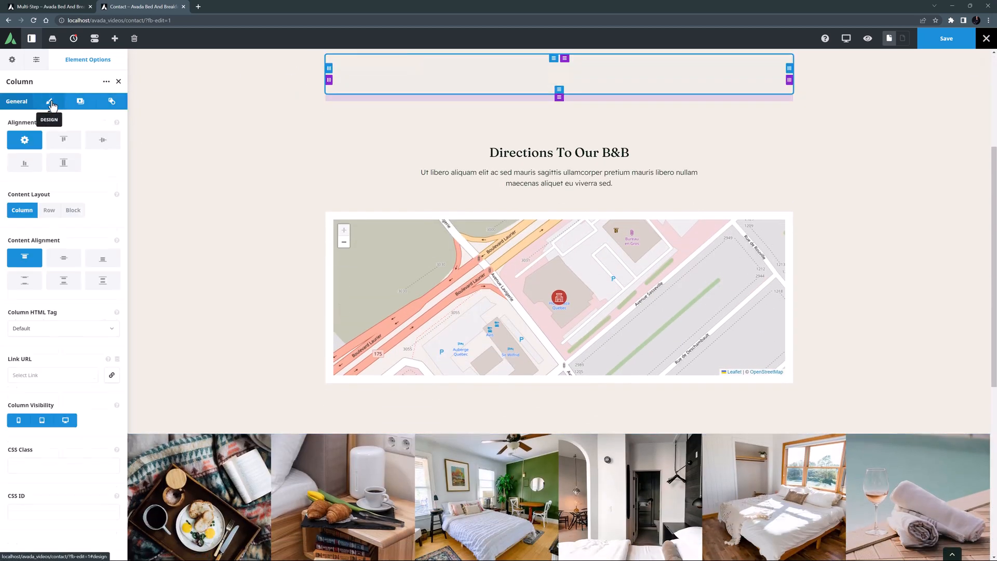
pyautogui.click(48, 101)
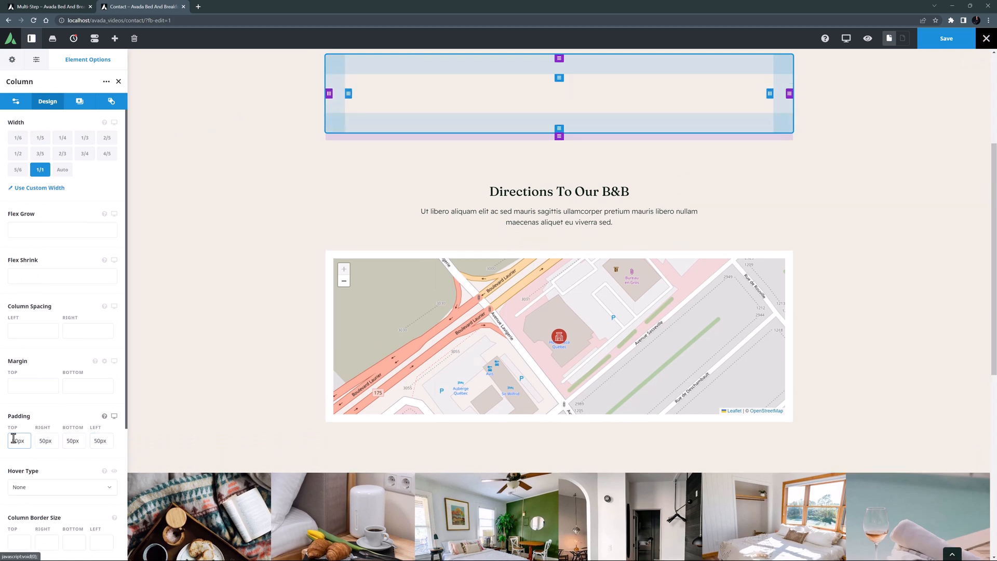
pyautogui.click(80, 101)
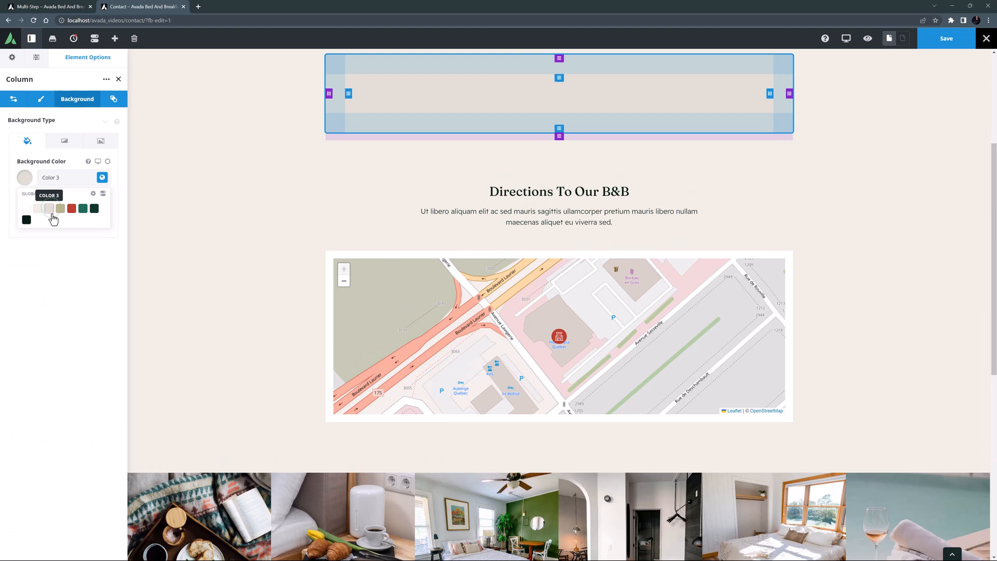
# Animate the column with a bottom Fade at speed 0.8 and 0.2 delay.
pyautogui.click(111, 99)
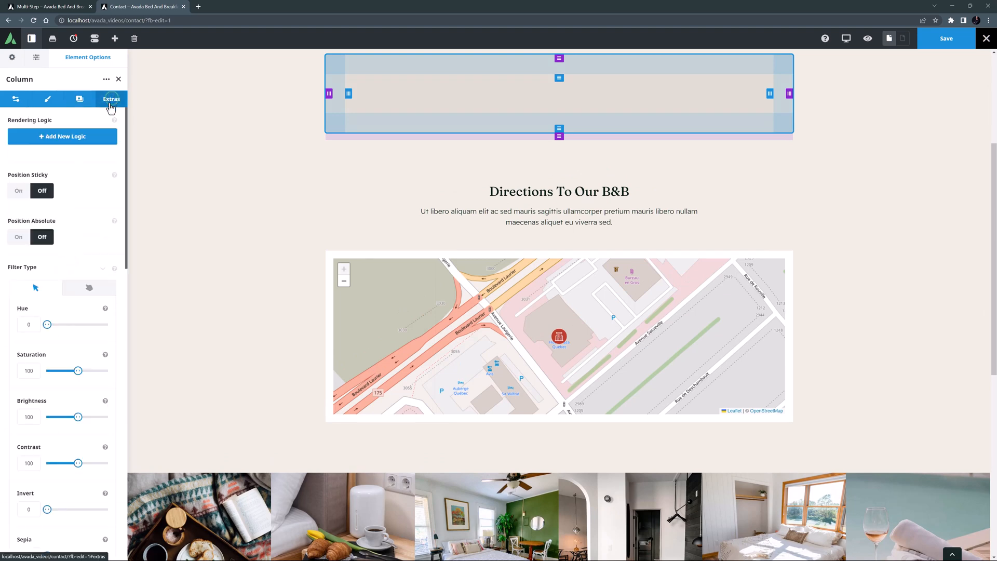
pyautogui.scroll(-3)
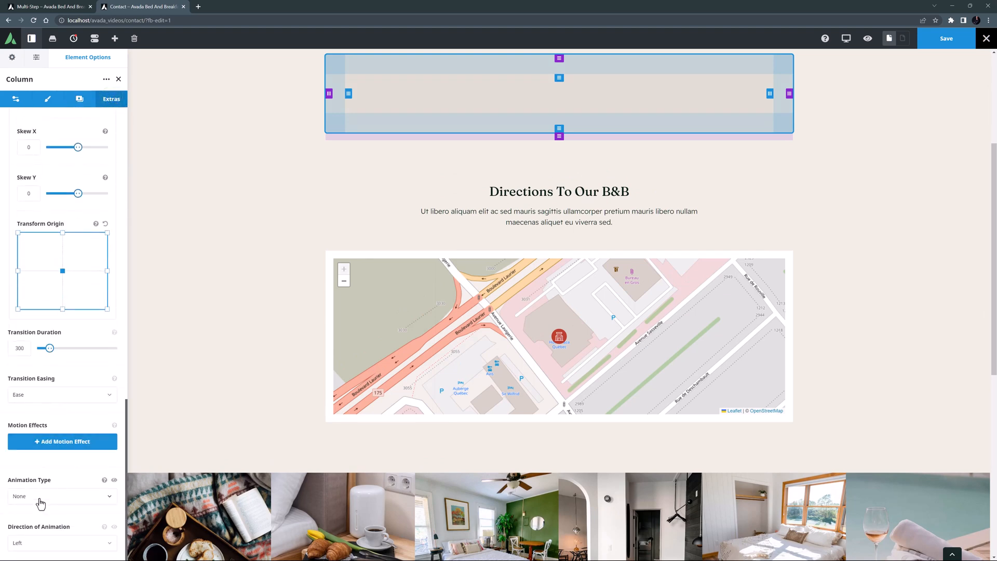
pyautogui.click(62, 496)
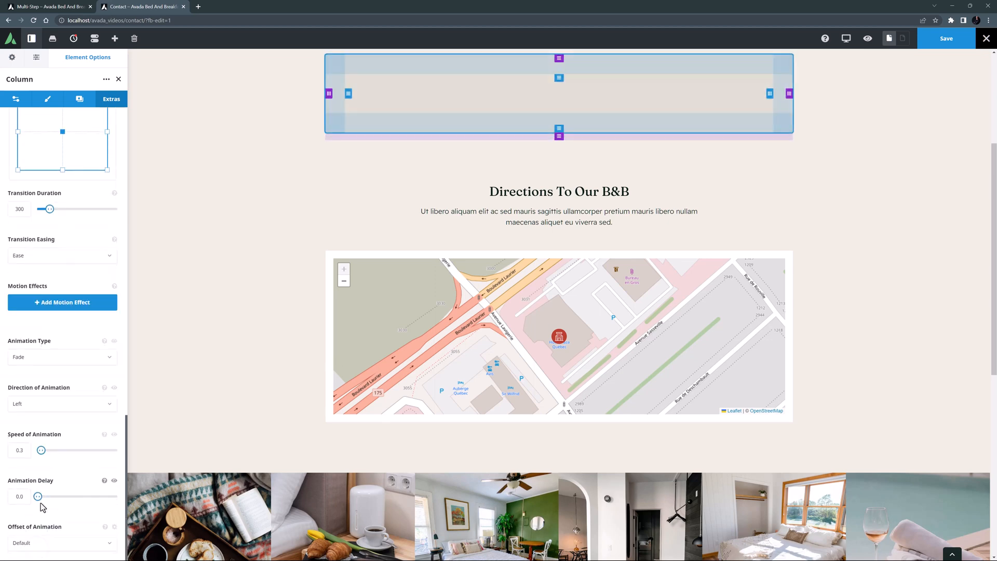
pyautogui.click(62, 404)
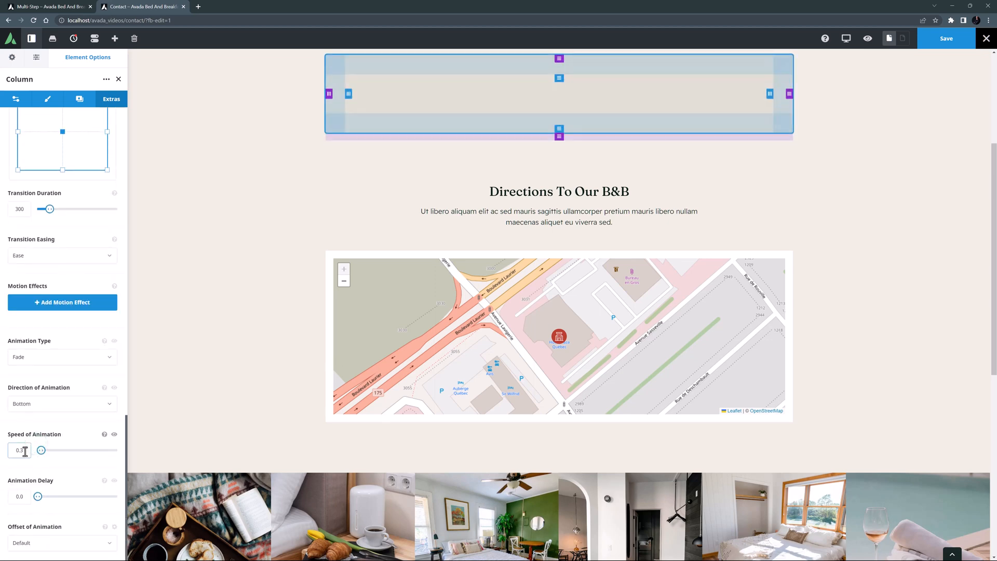
pyautogui.write('0.8')
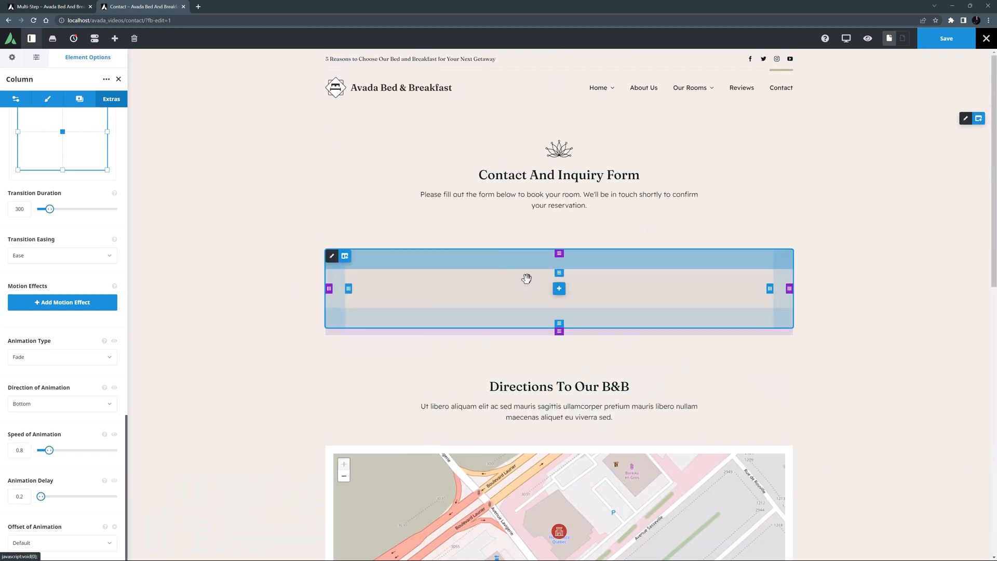
pyautogui.click(559, 288)
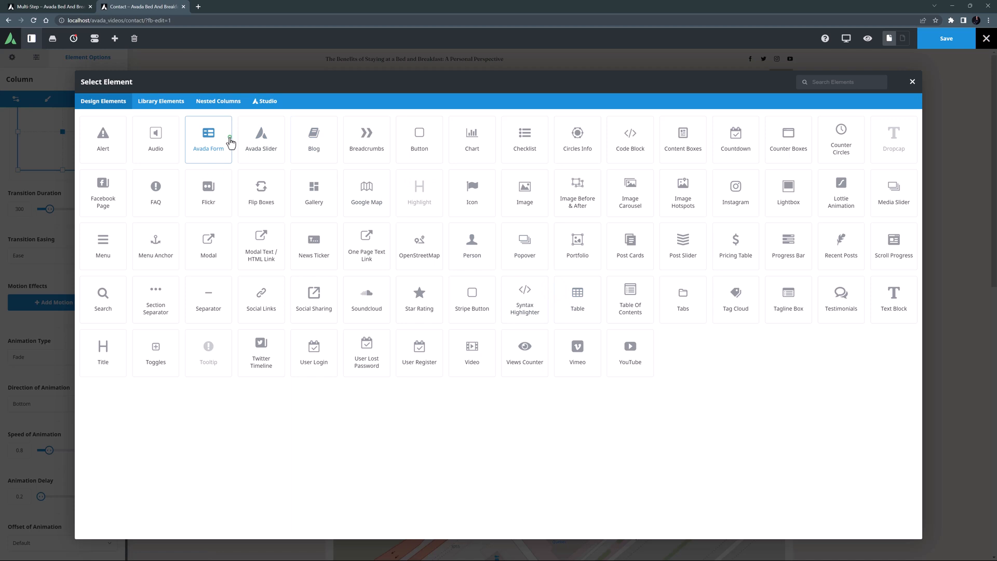
# Insert an Avada Form element showing the Multi-Step form, then exit the Live Builder.
pyautogui.click(209, 140)
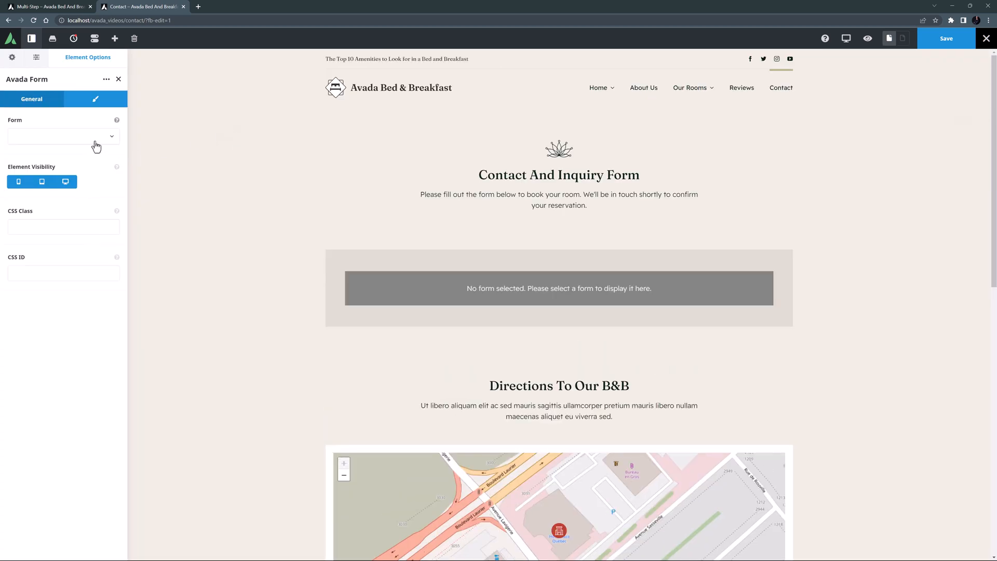
pyautogui.click(63, 136)
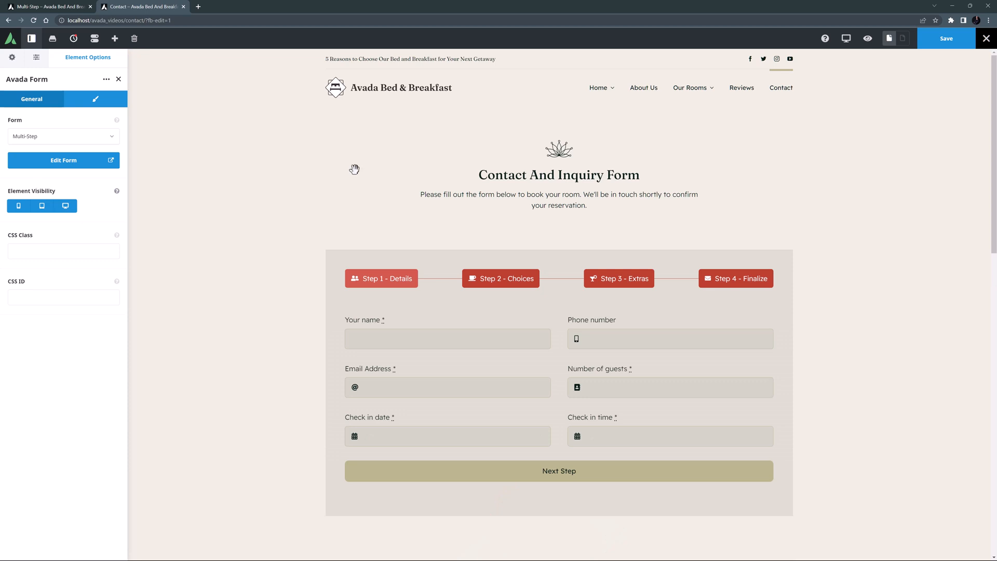
pyautogui.click(946, 38)
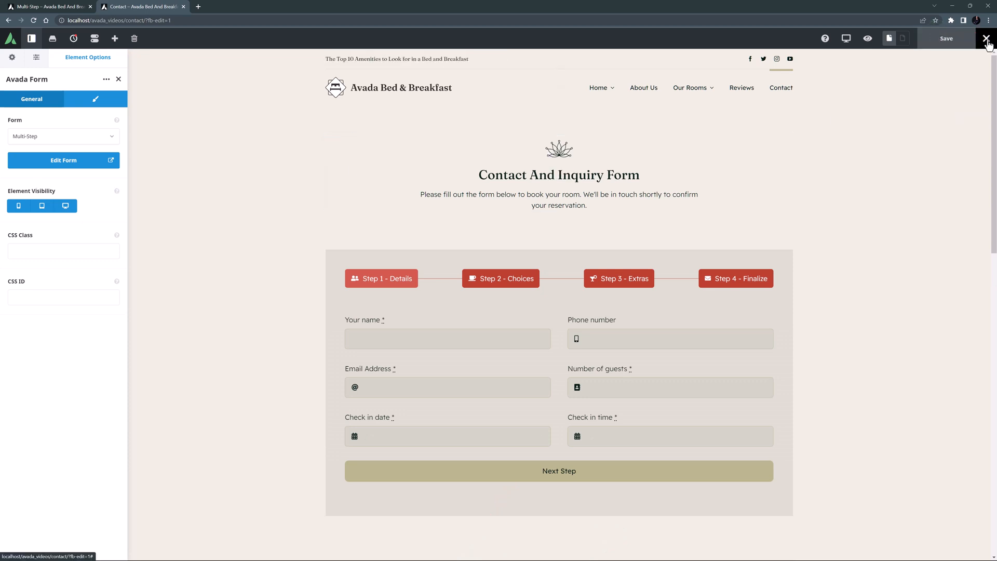
pyautogui.click(987, 38)
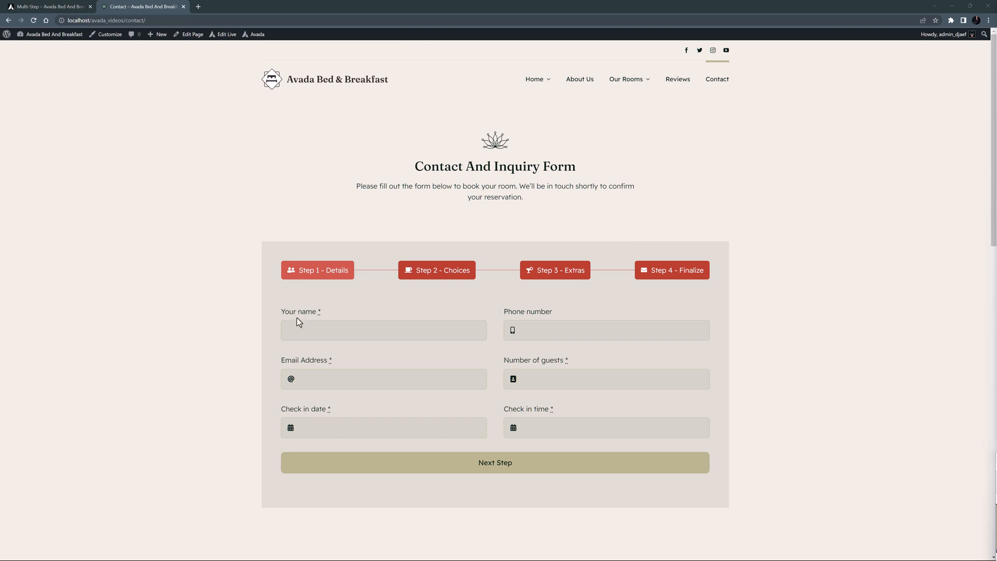
pyautogui.write('Geoff')
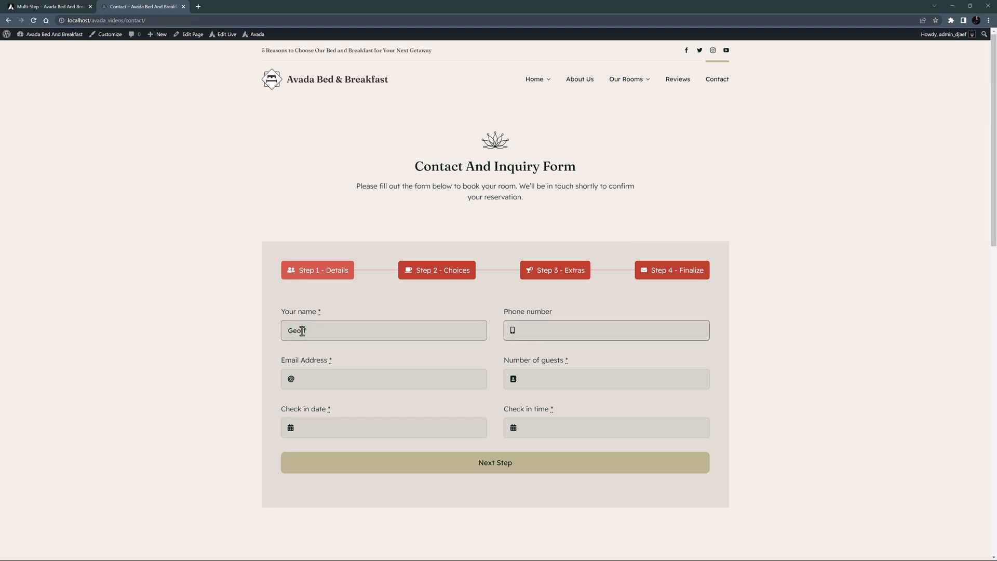
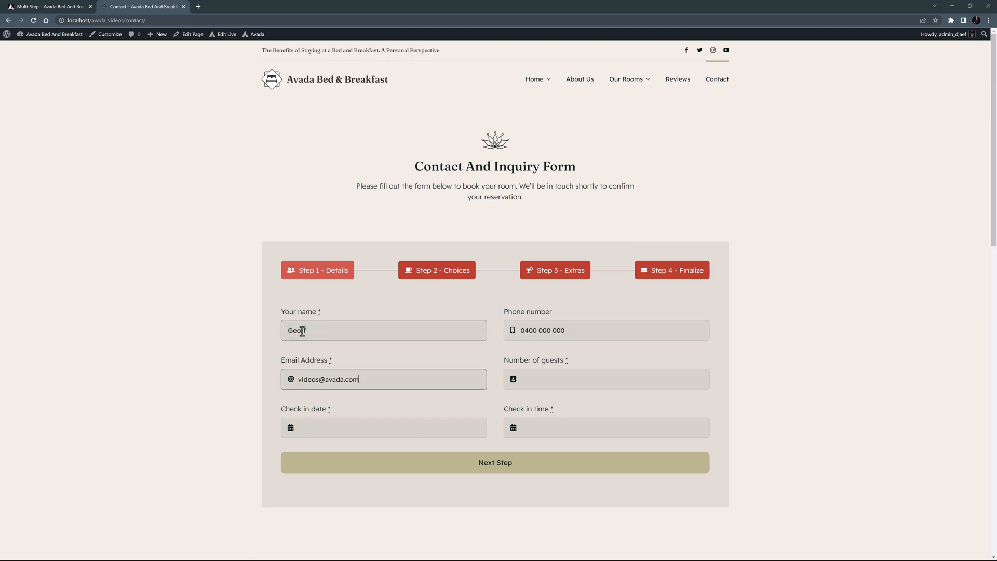
pyautogui.write('2')
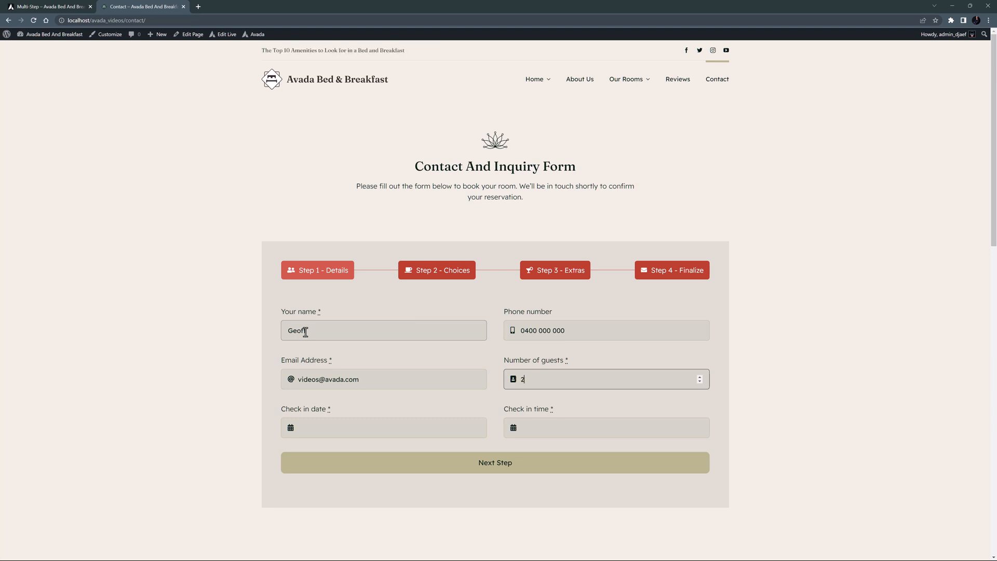
pyautogui.click(383, 428)
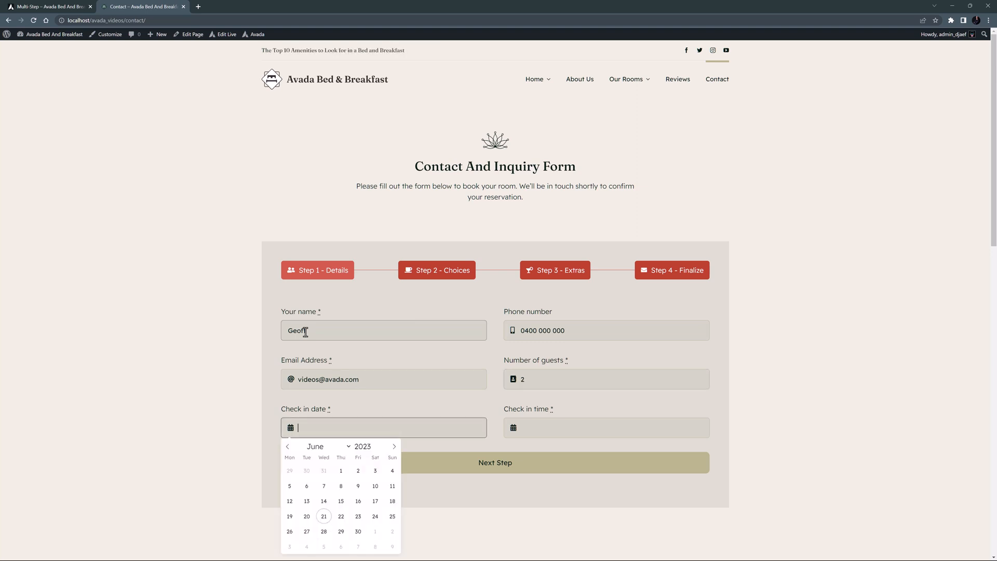
pyautogui.click(342, 516)
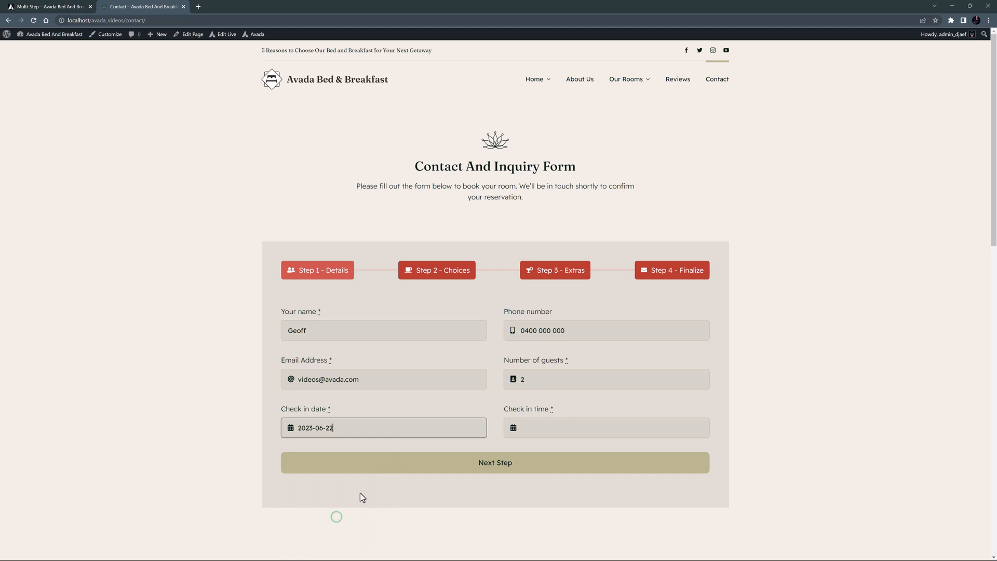
pyautogui.click(607, 428)
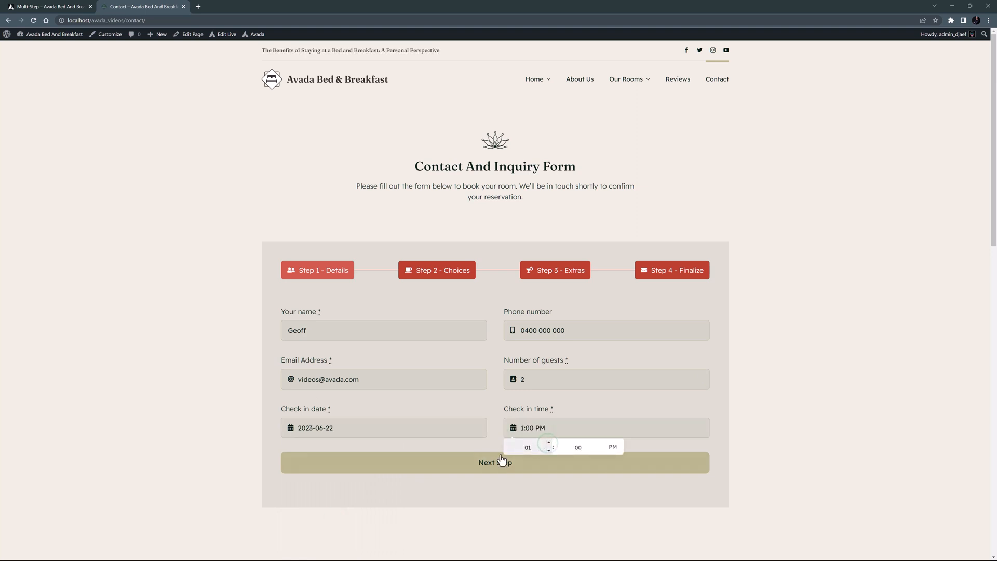
pyautogui.click(495, 463)
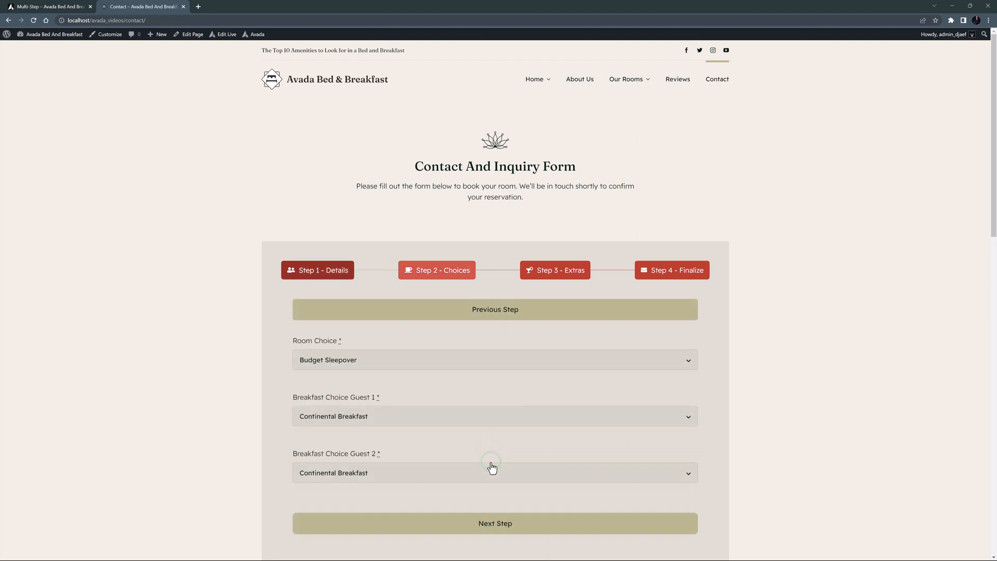
# Pick Boho with Verandah and Fruit Platter, tick three extras, and reach Step 4.
pyautogui.scroll(-3)
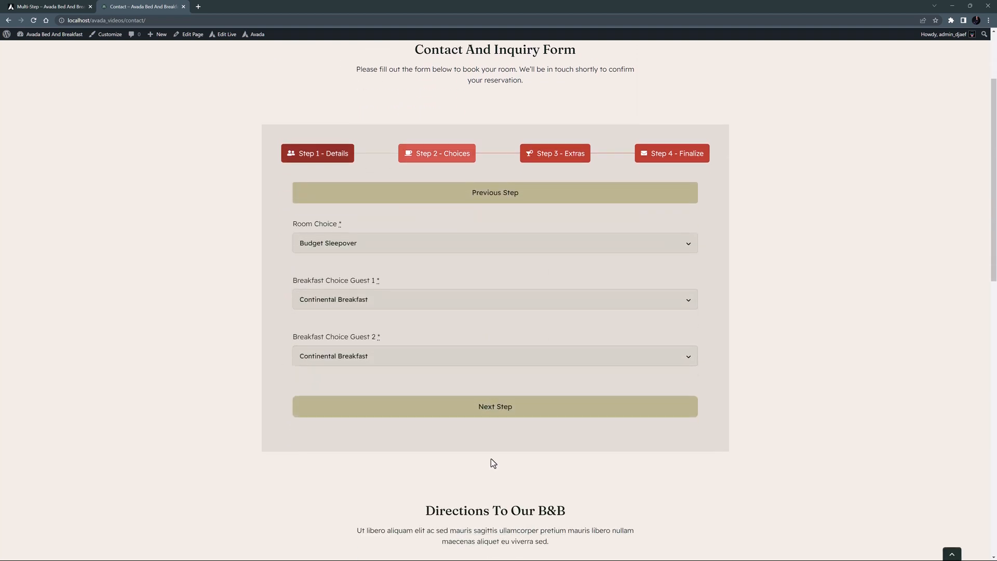
pyautogui.moveTo(492, 463)
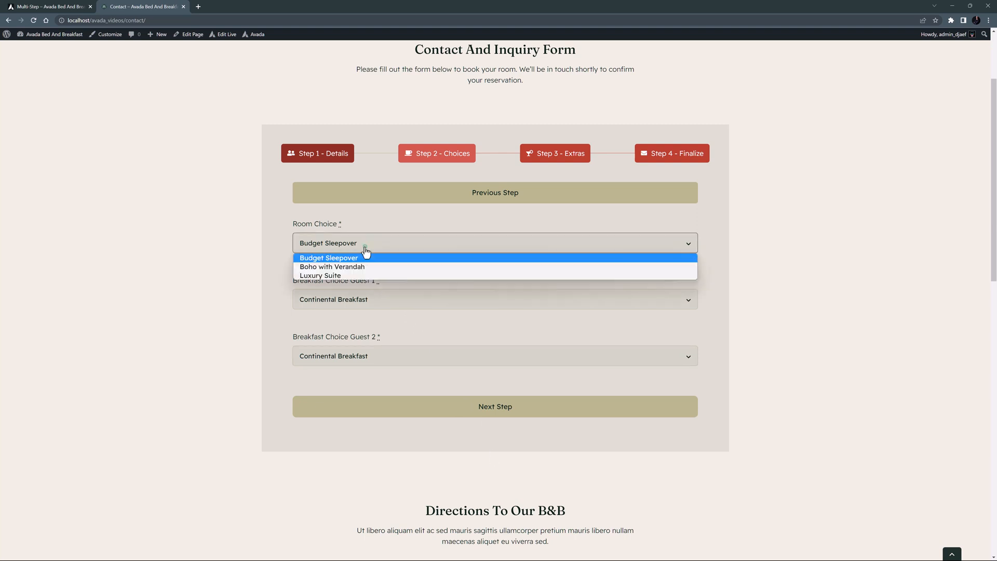
pyautogui.click(332, 267)
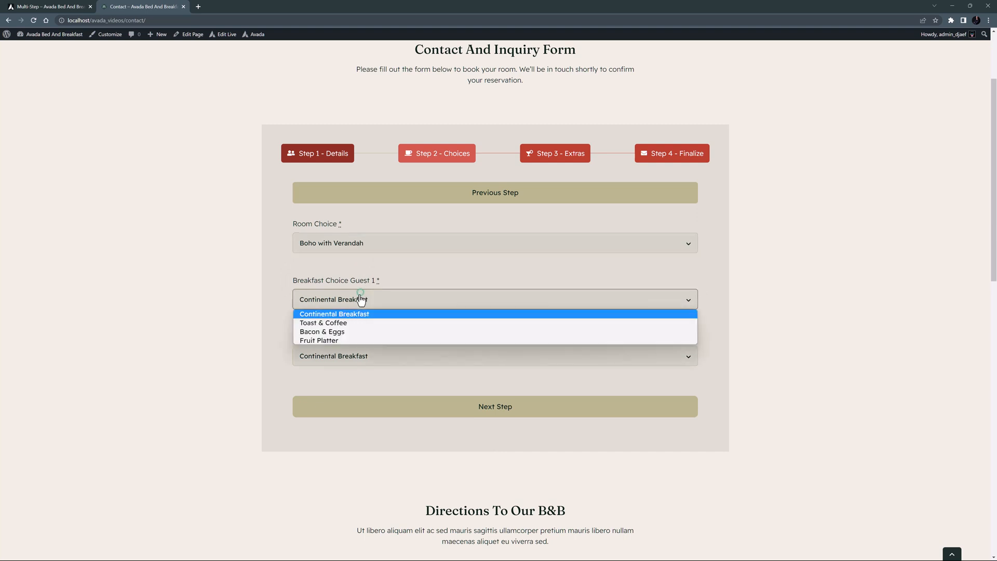
pyautogui.click(319, 340)
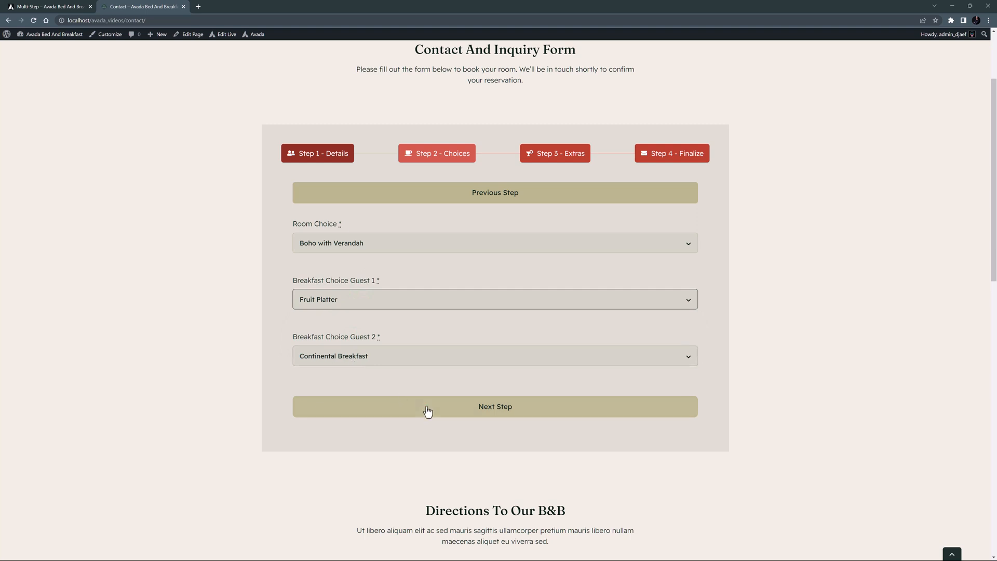
pyautogui.click(496, 407)
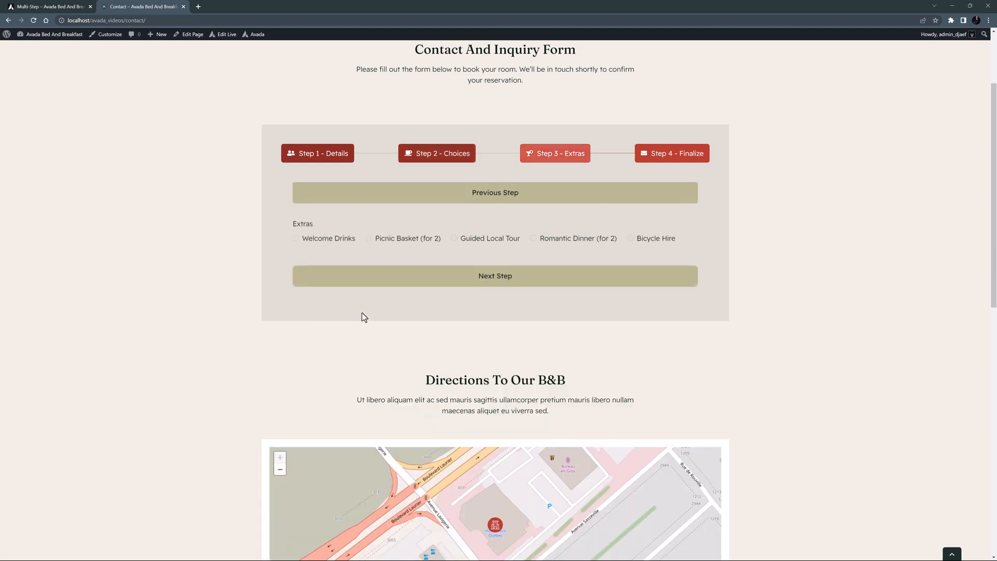
pyautogui.click(295, 238)
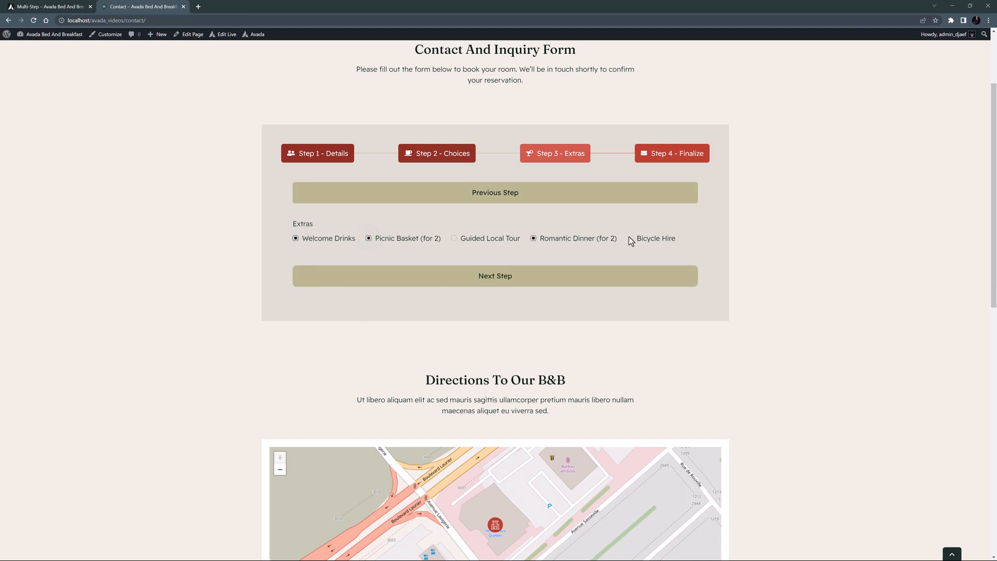
pyautogui.click(496, 276)
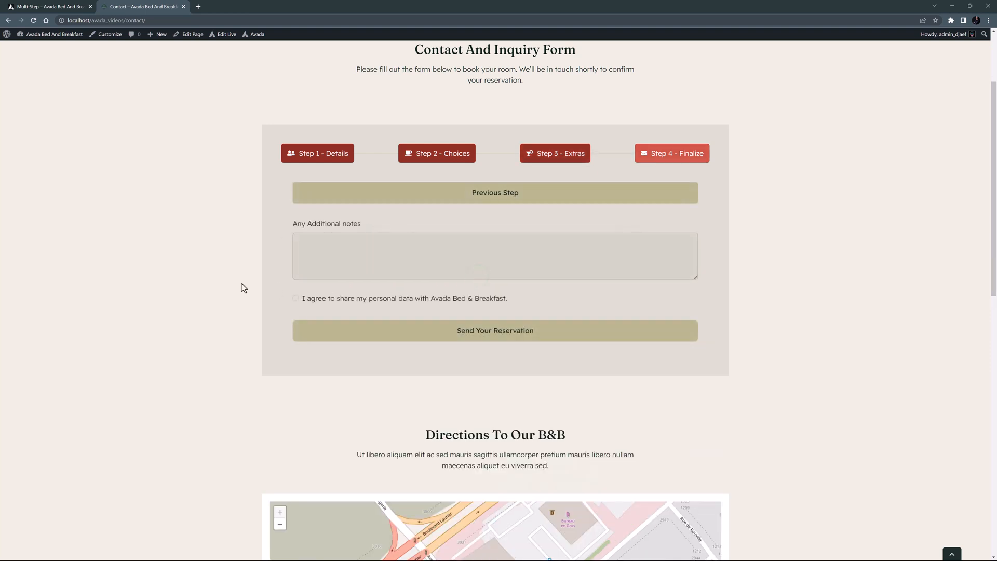